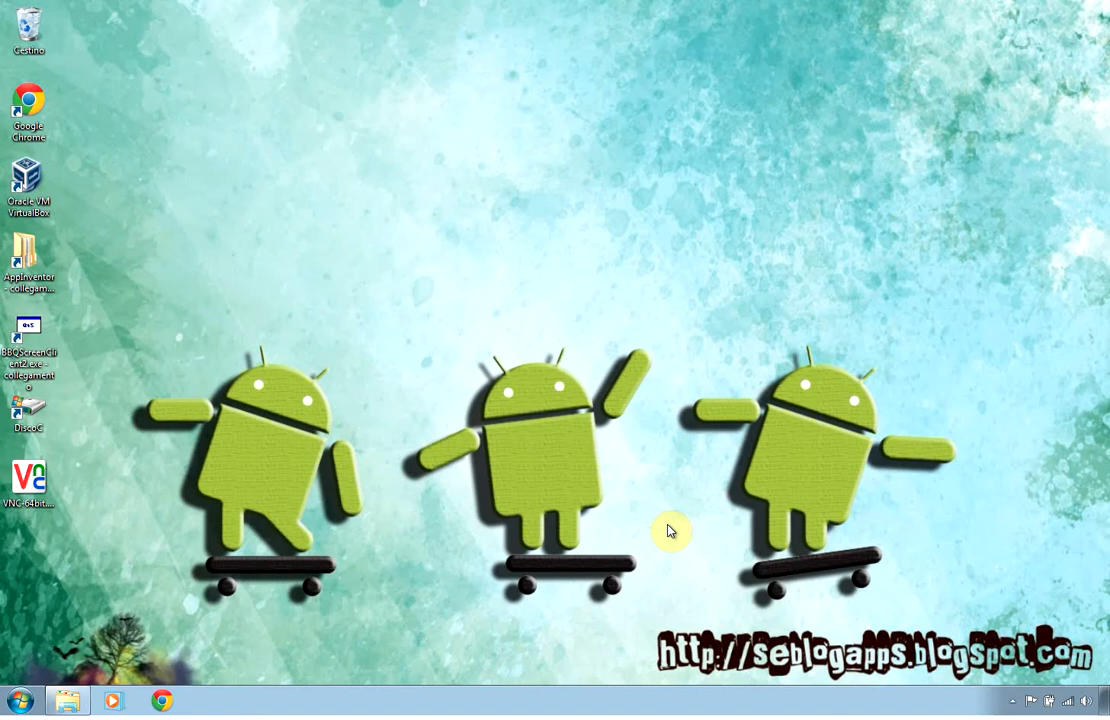
mouse_move(670, 514)
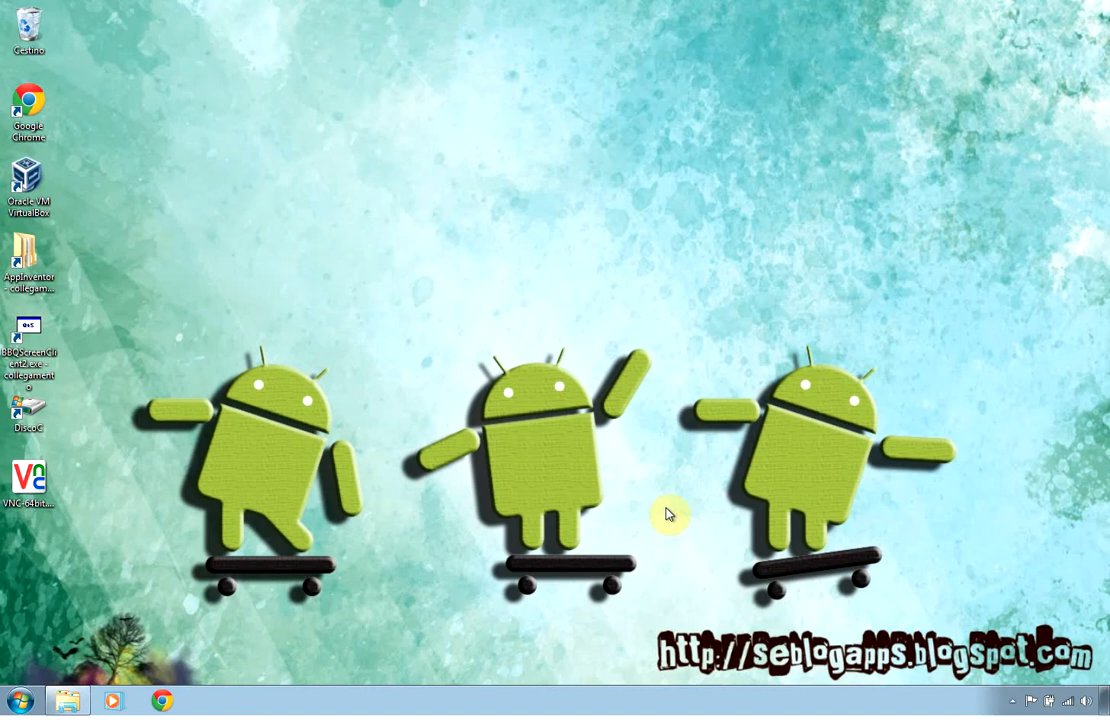
mouse_move(672, 568)
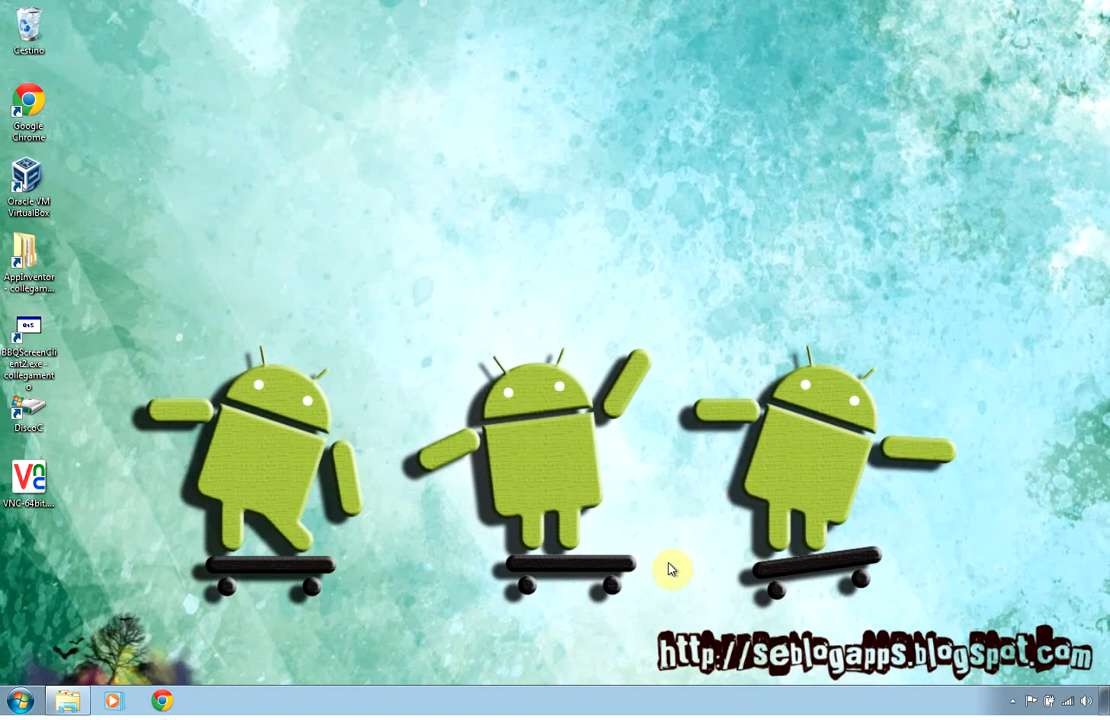
mouse_move(640, 516)
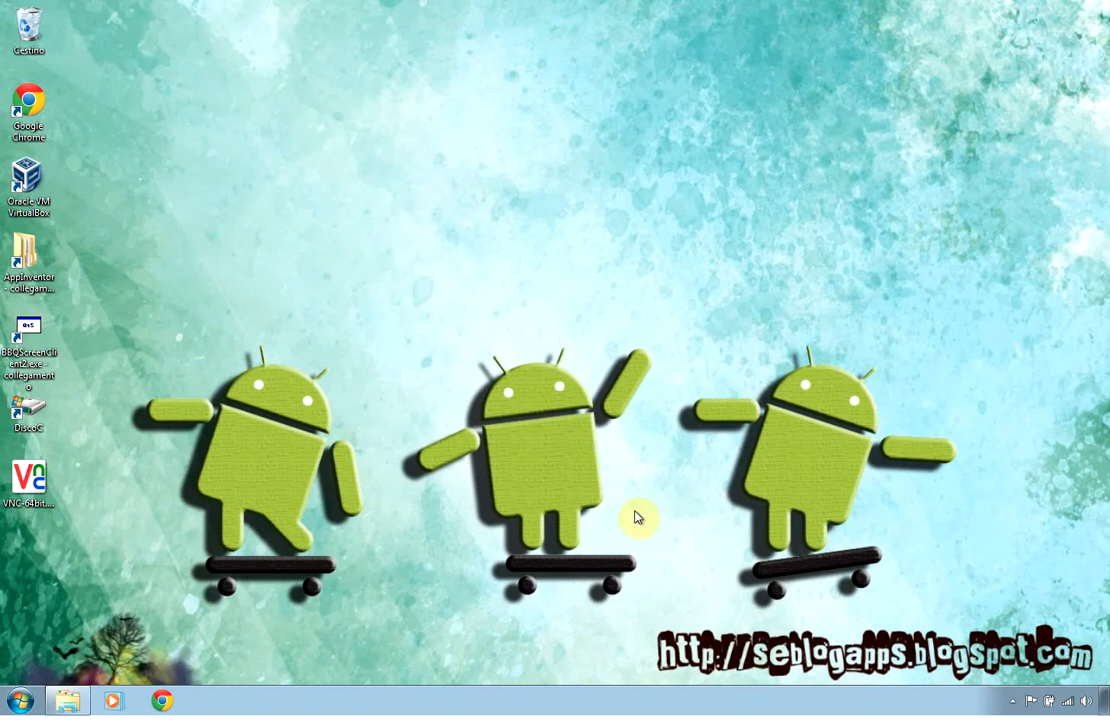
mouse_move(638, 474)
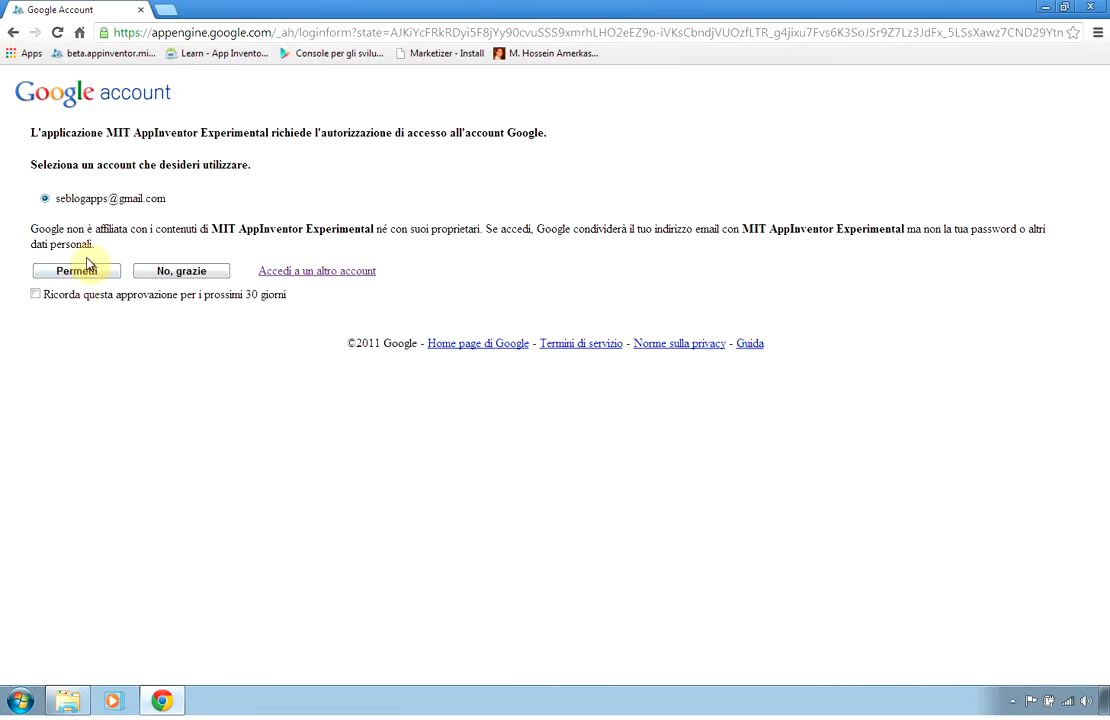
Allow App Inventor access to the Google account, landing on the empty My Projects page.
left_click(76, 270)
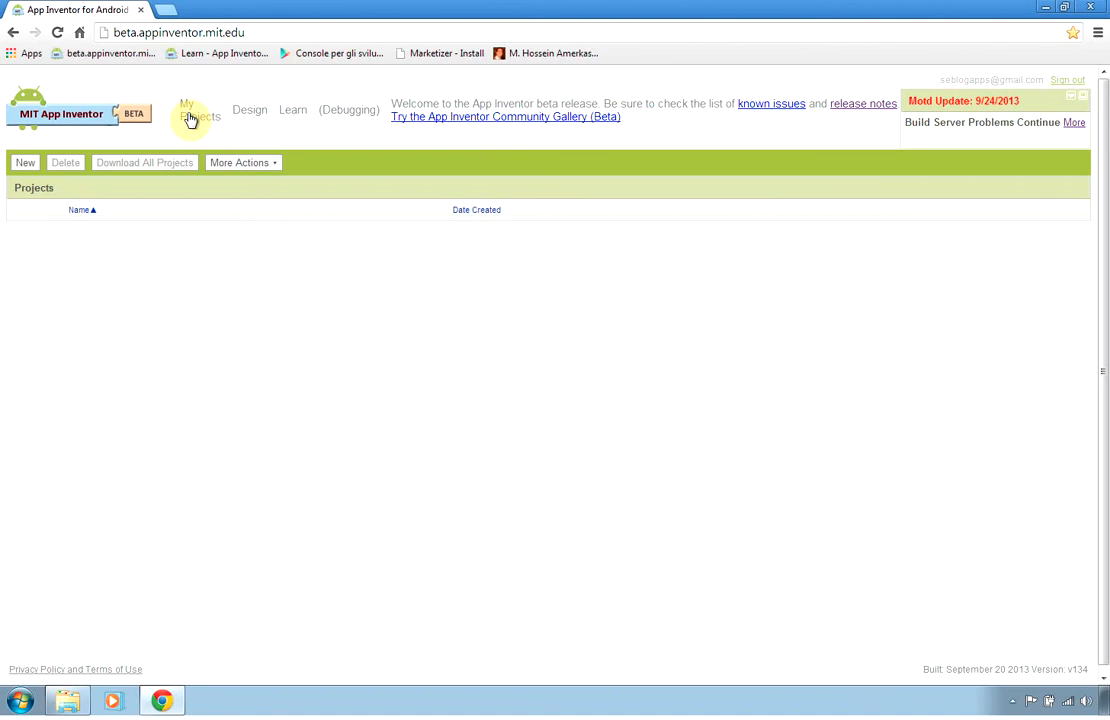
mouse_move(424, 164)
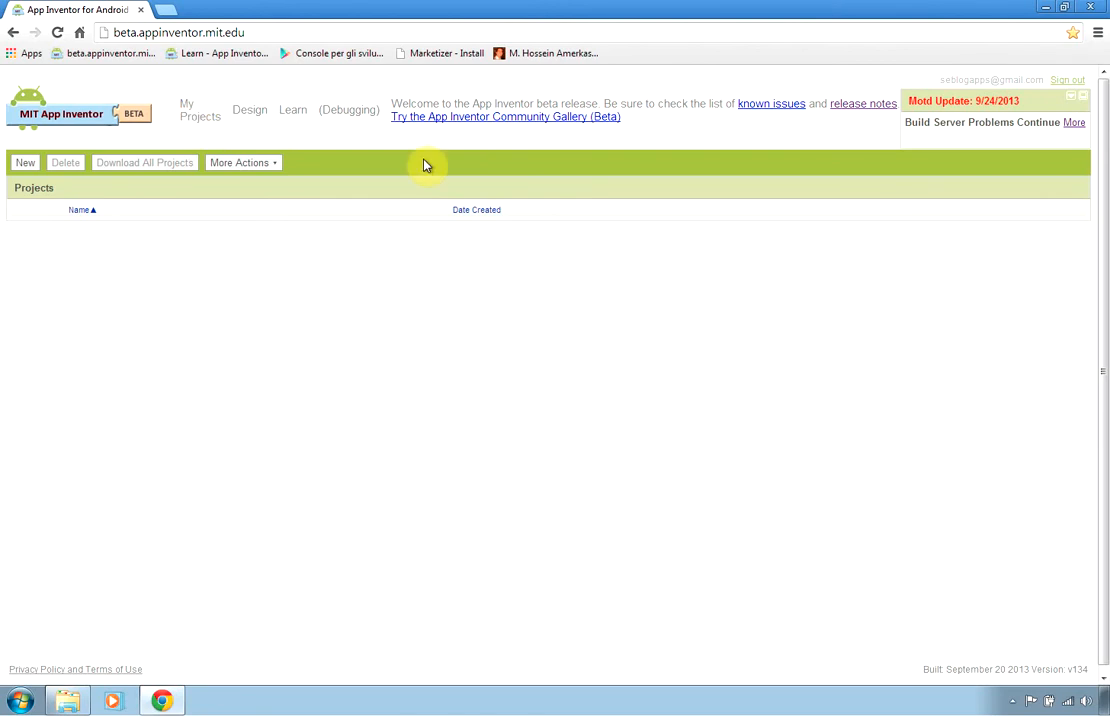
mouse_move(456, 272)
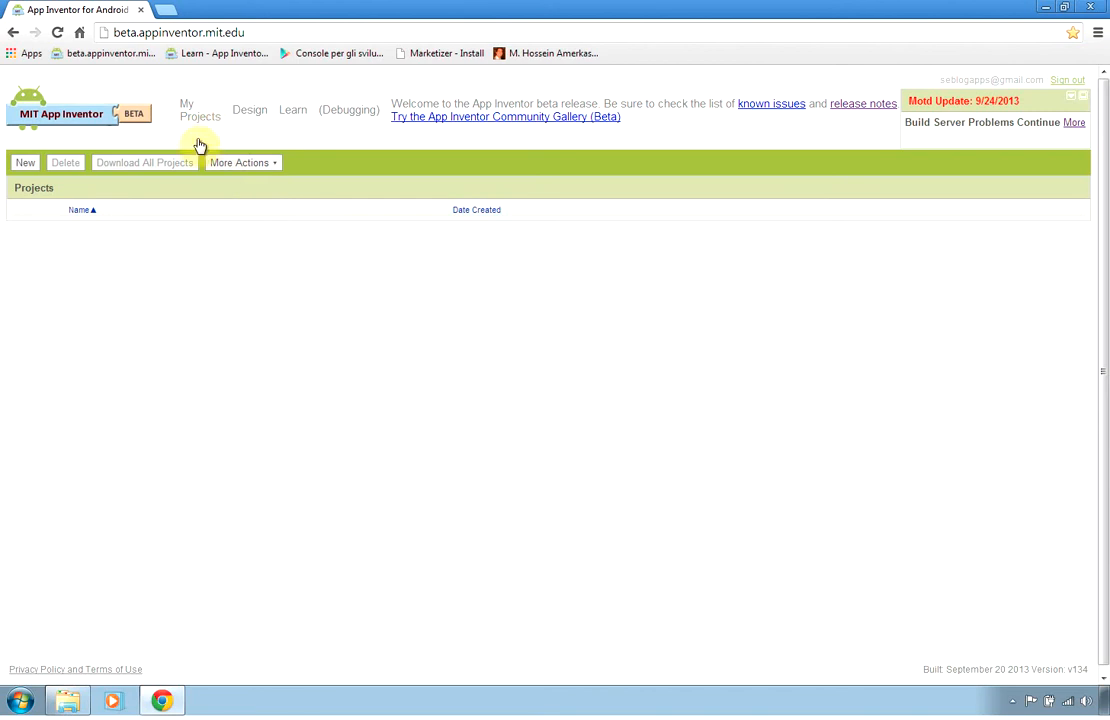
mouse_move(1060, 656)
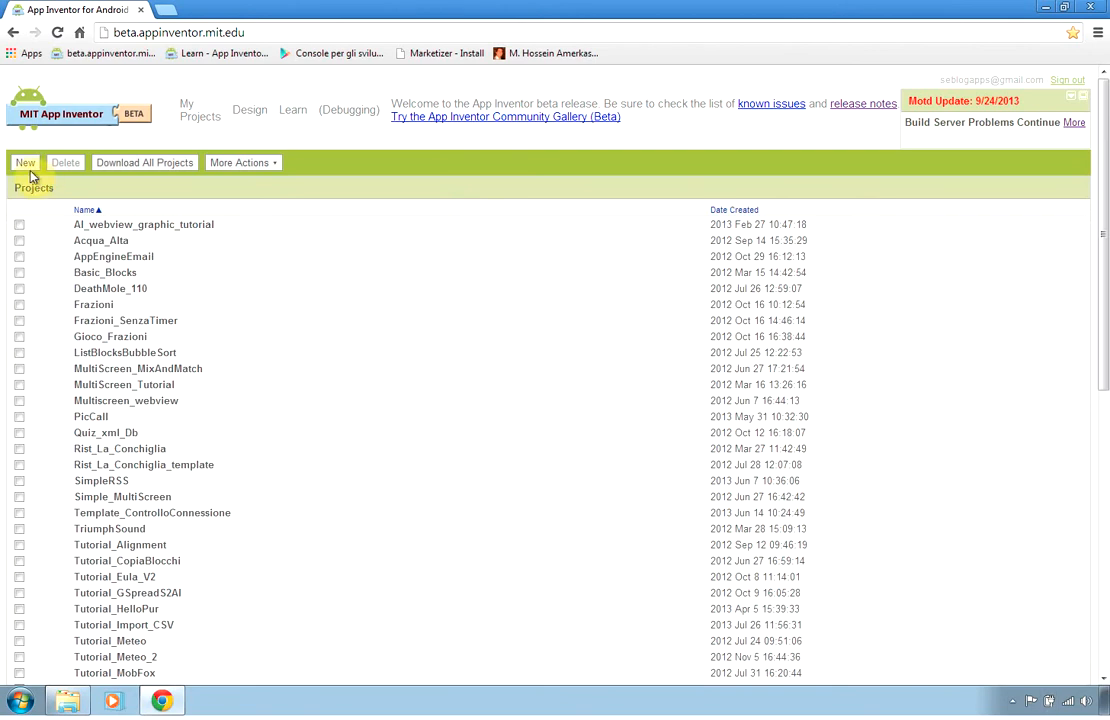
Create a new project named Tutorial_ENG_SimpleRadio and confirm it.
left_click(24, 162)
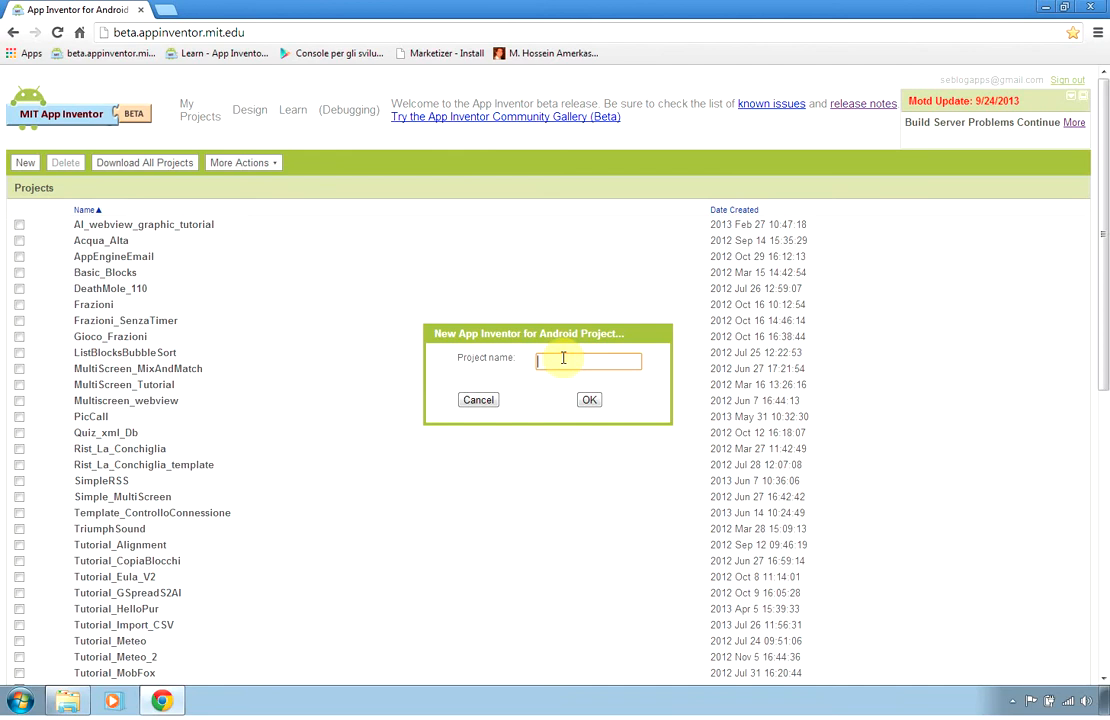
type("Tutorial")
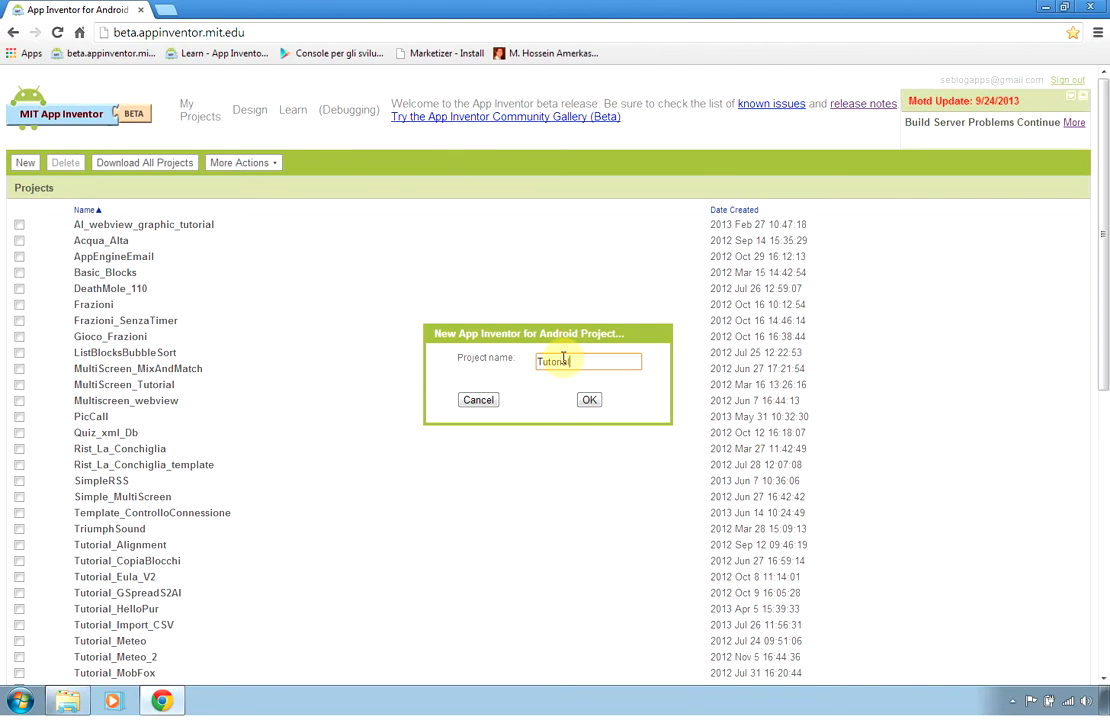
type("_ENG_")
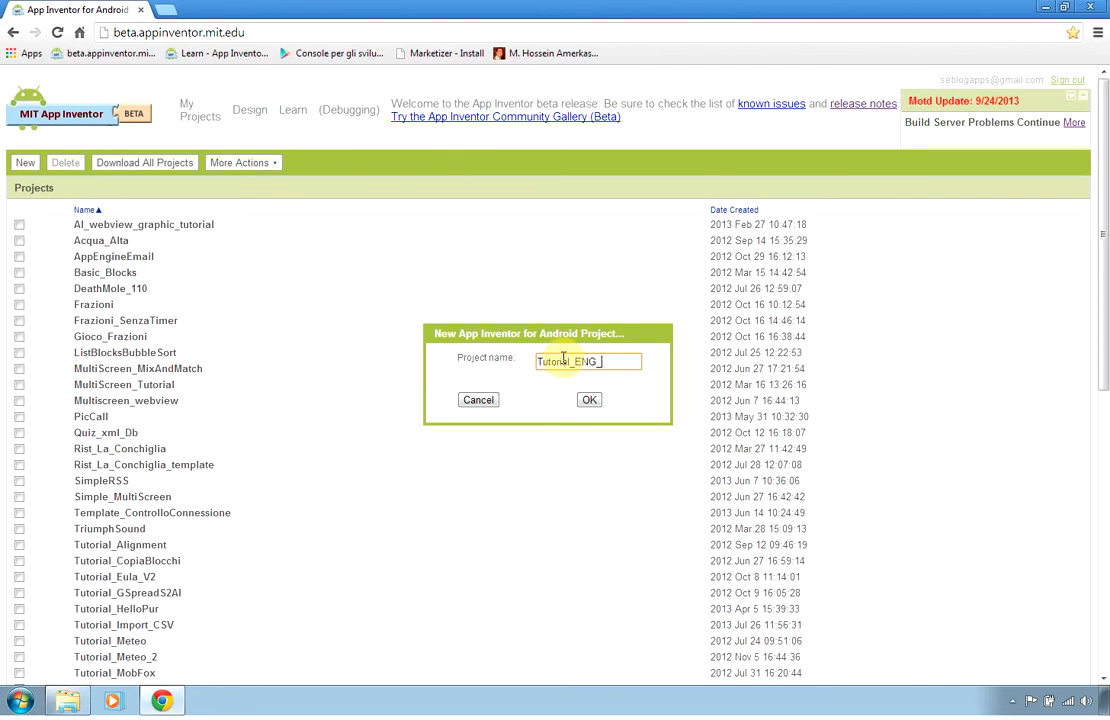
type("Simple")
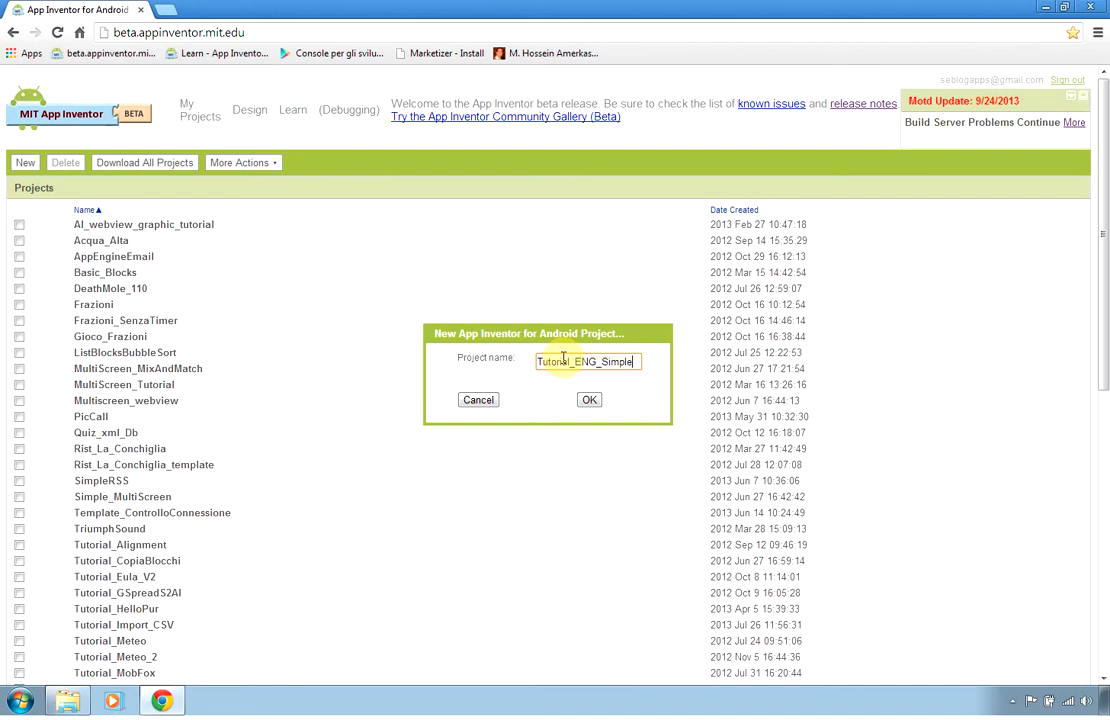
left_click(588, 400)
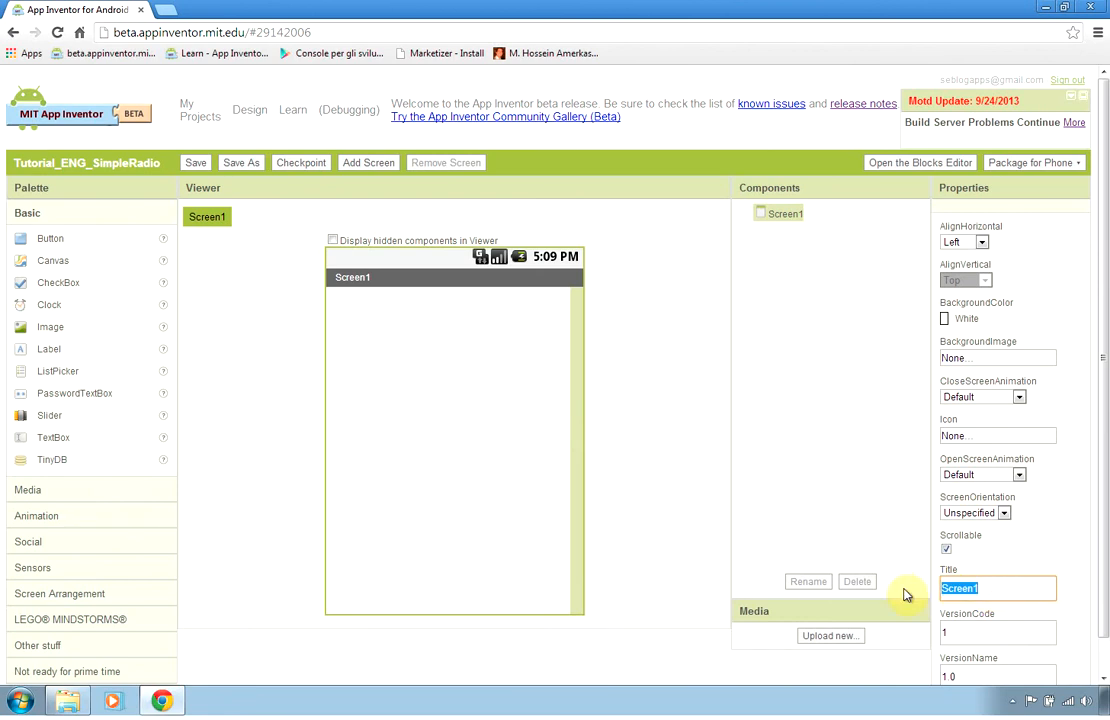
Change Screen1's Title property to Simple Radio.
type("Si")
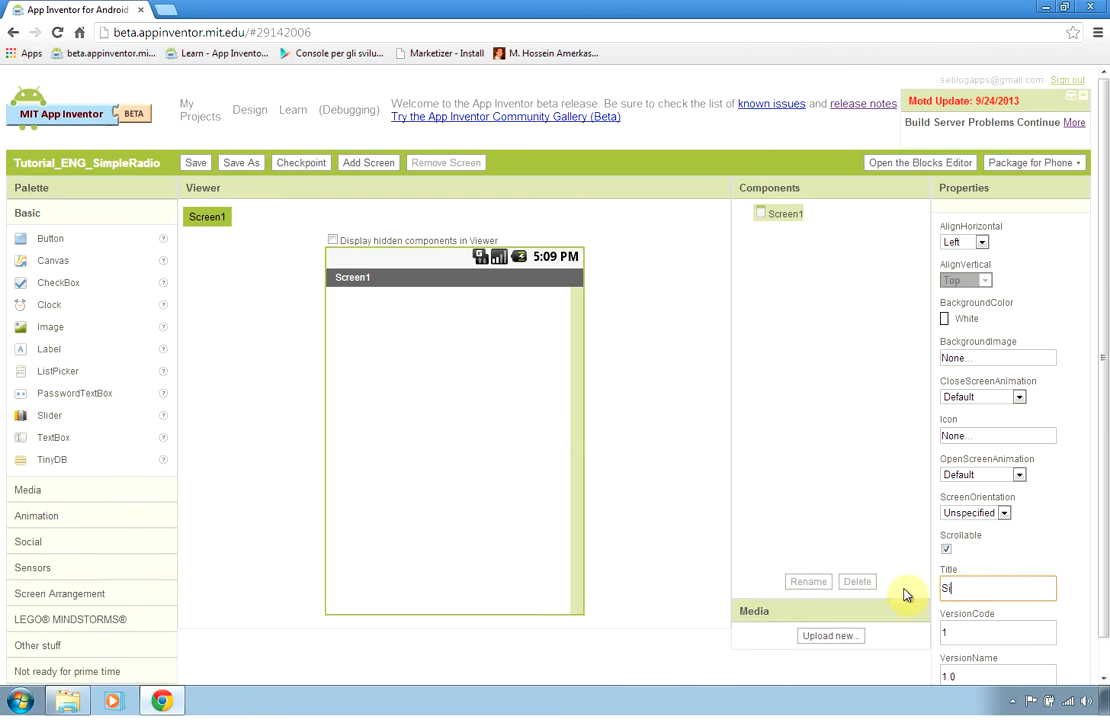
type("Simple Radio")
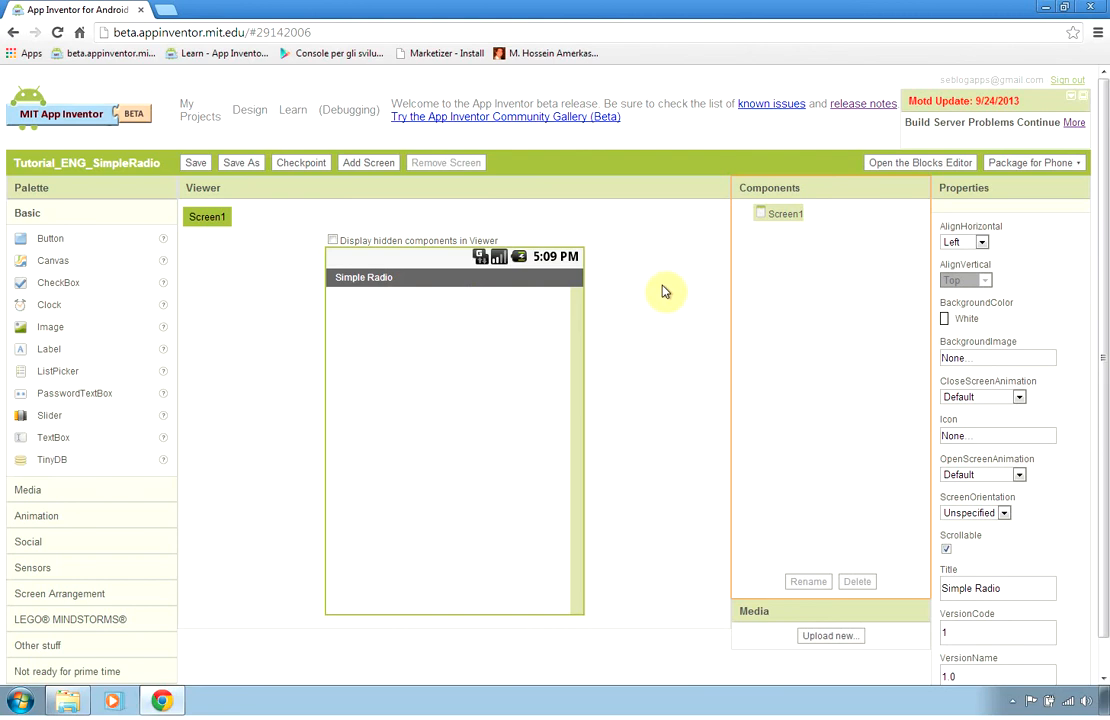
mouse_move(304, 272)
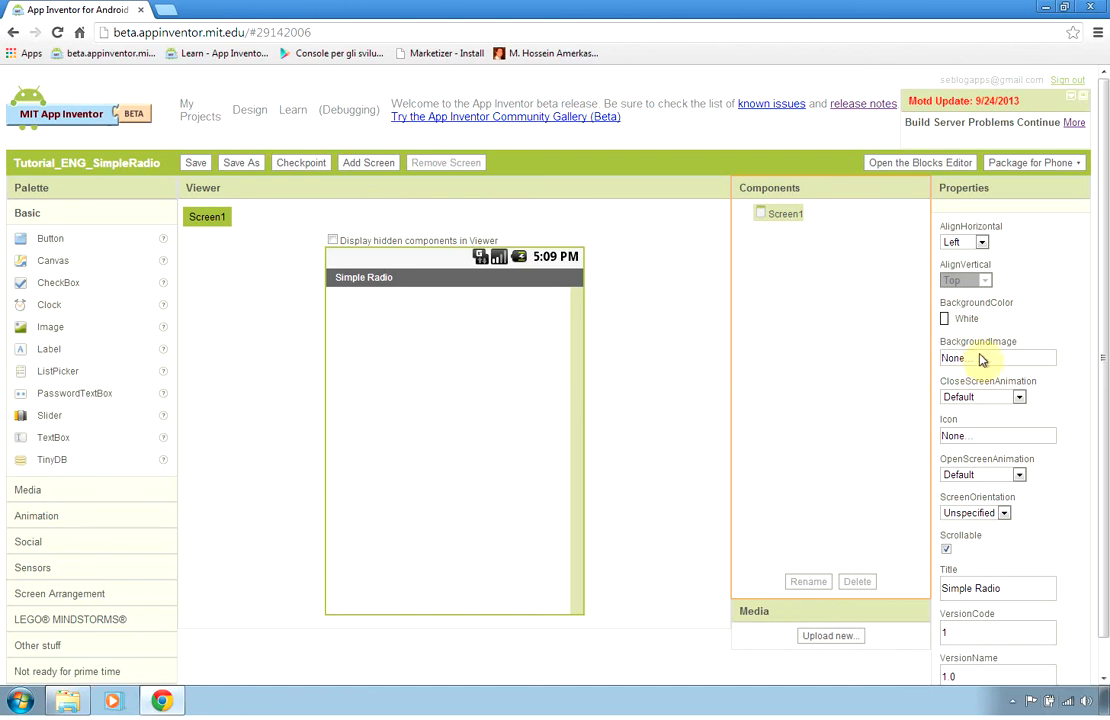
Upload retro-radio-background-edited.jpg as Screen1's BackgroundImage and set BackgroundColor to None.
left_click(994, 358)
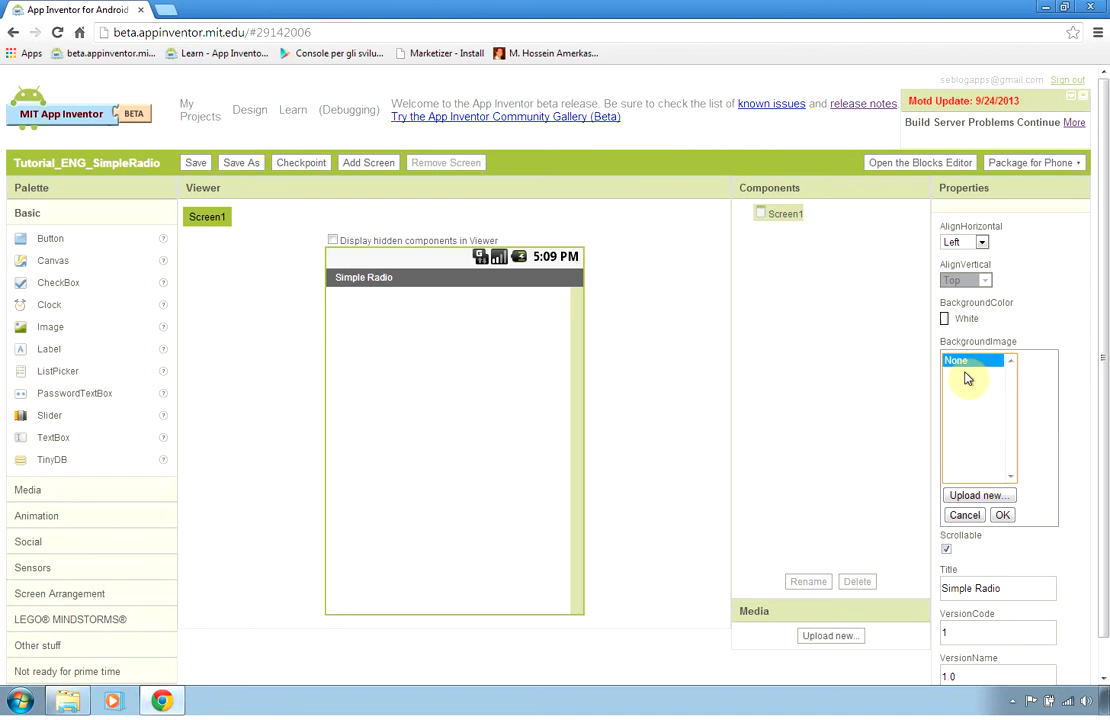
left_click(976, 496)
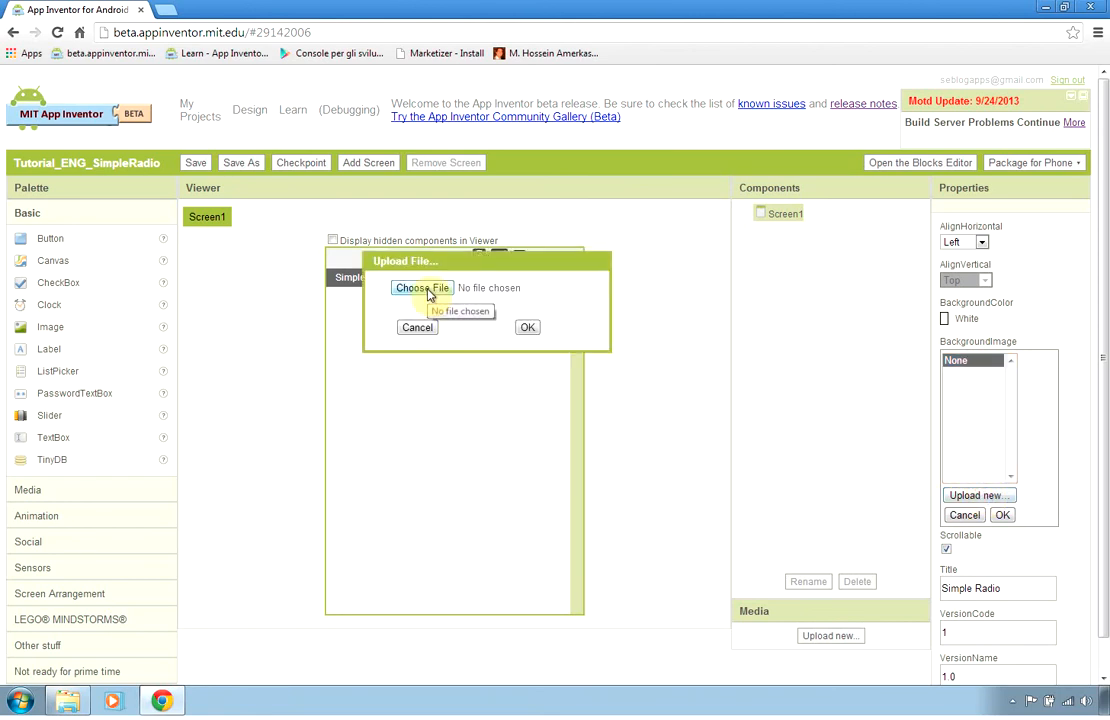
left_click(420, 288)
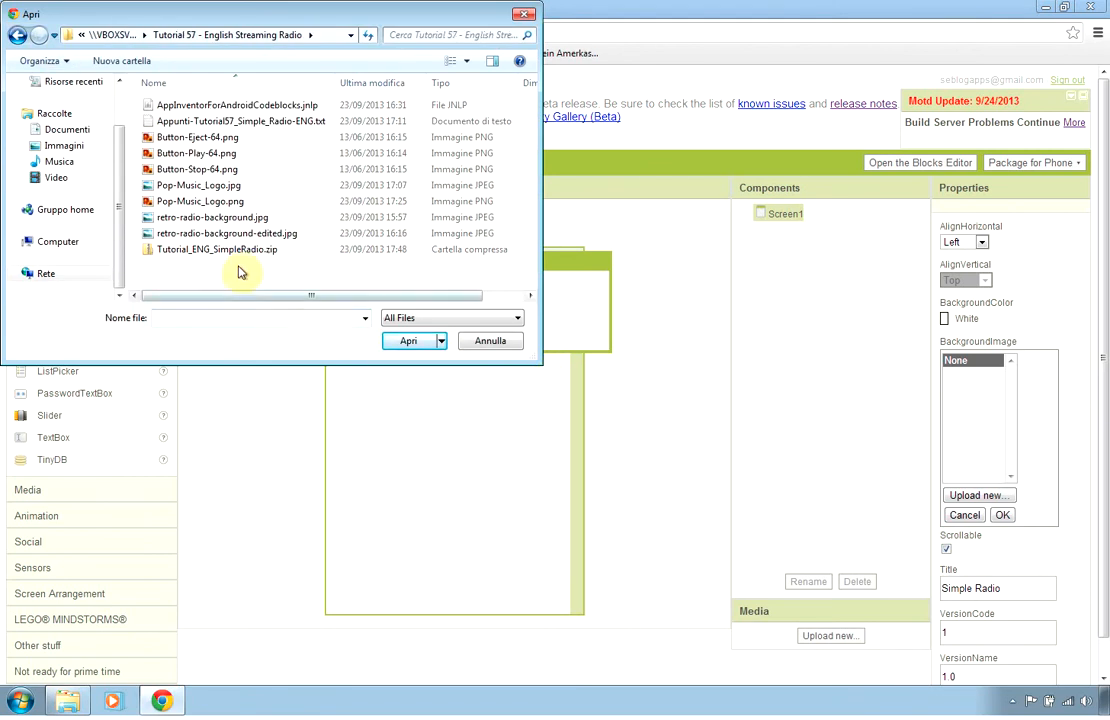
left_click(408, 340)
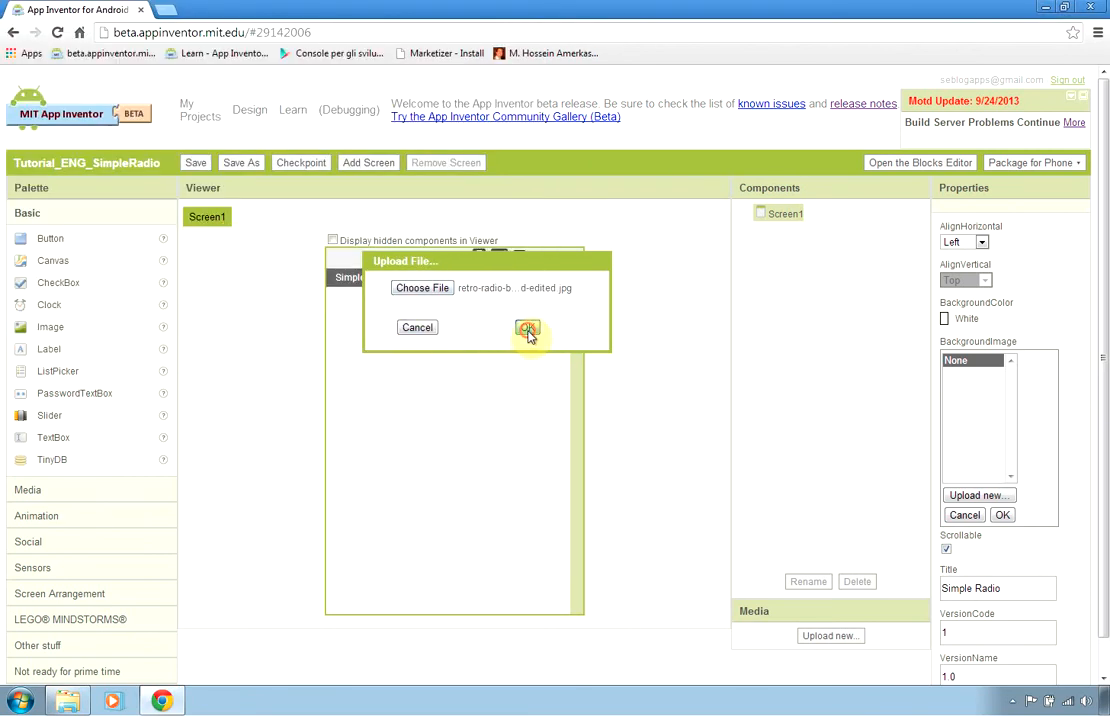
left_click(528, 328)
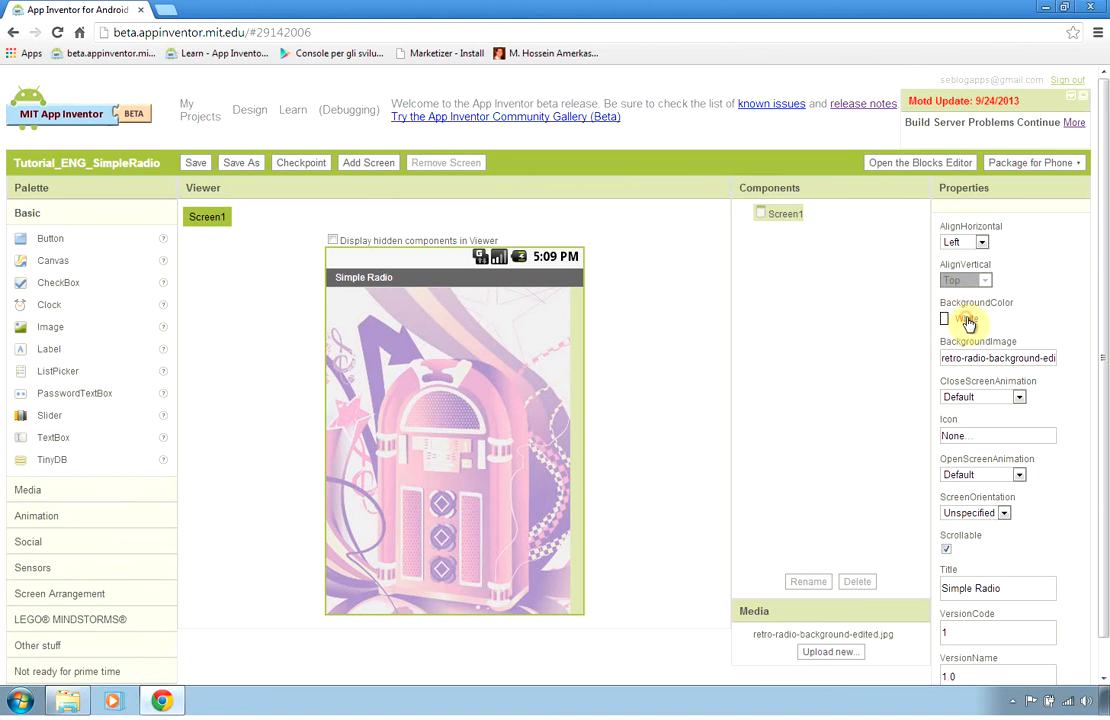
left_click(968, 318)
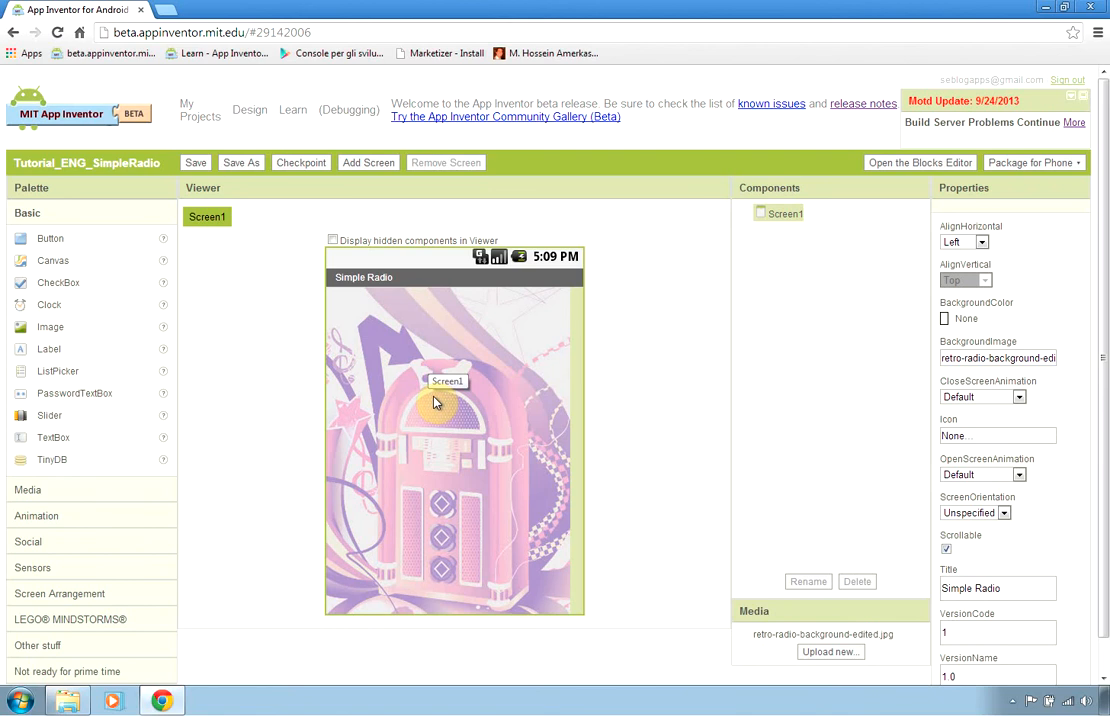
mouse_move(660, 370)
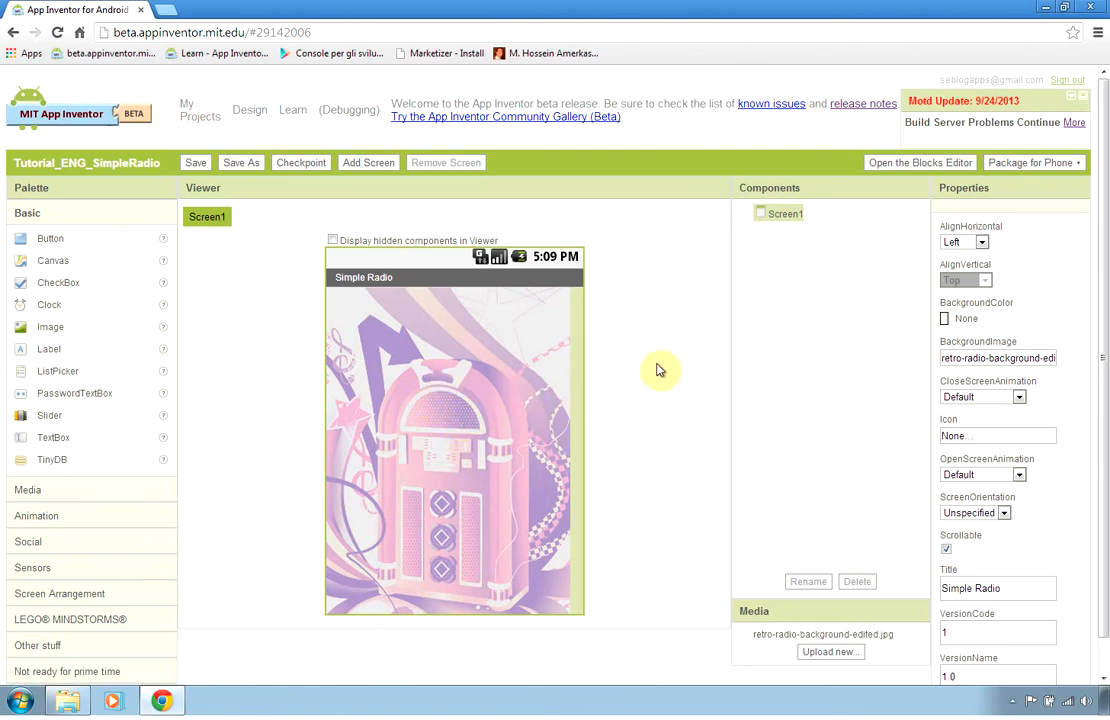
mouse_move(32, 540)
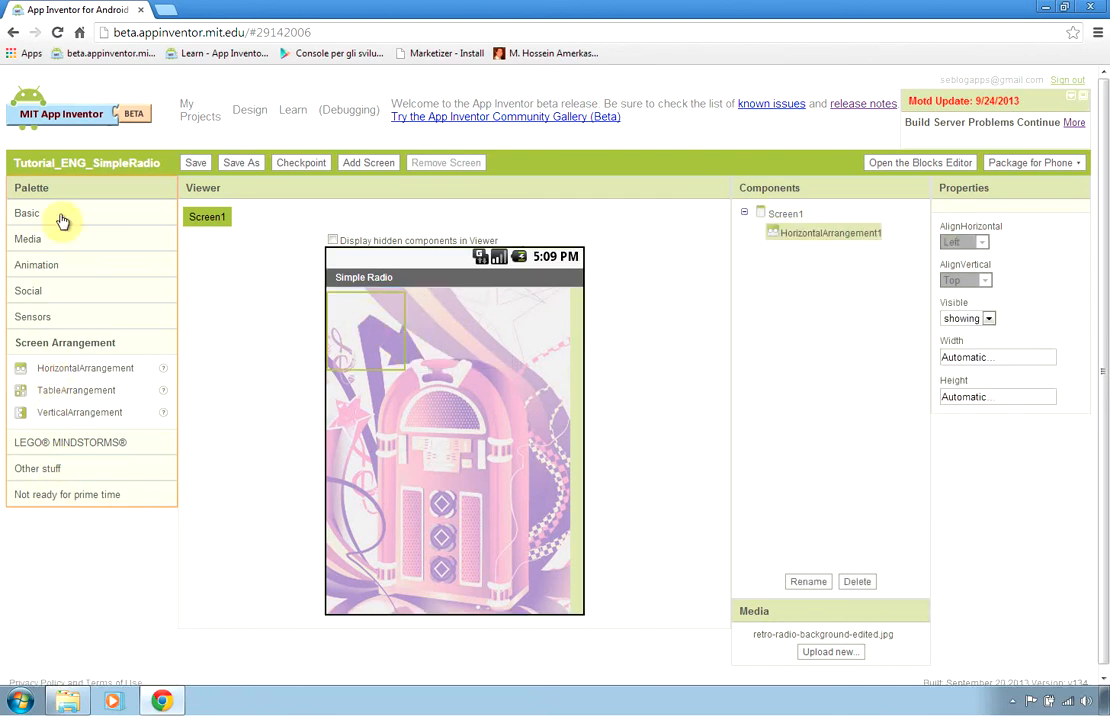
Show the Basic palette to drag three Buttons into the HorizontalArrangement.
left_click(28, 212)
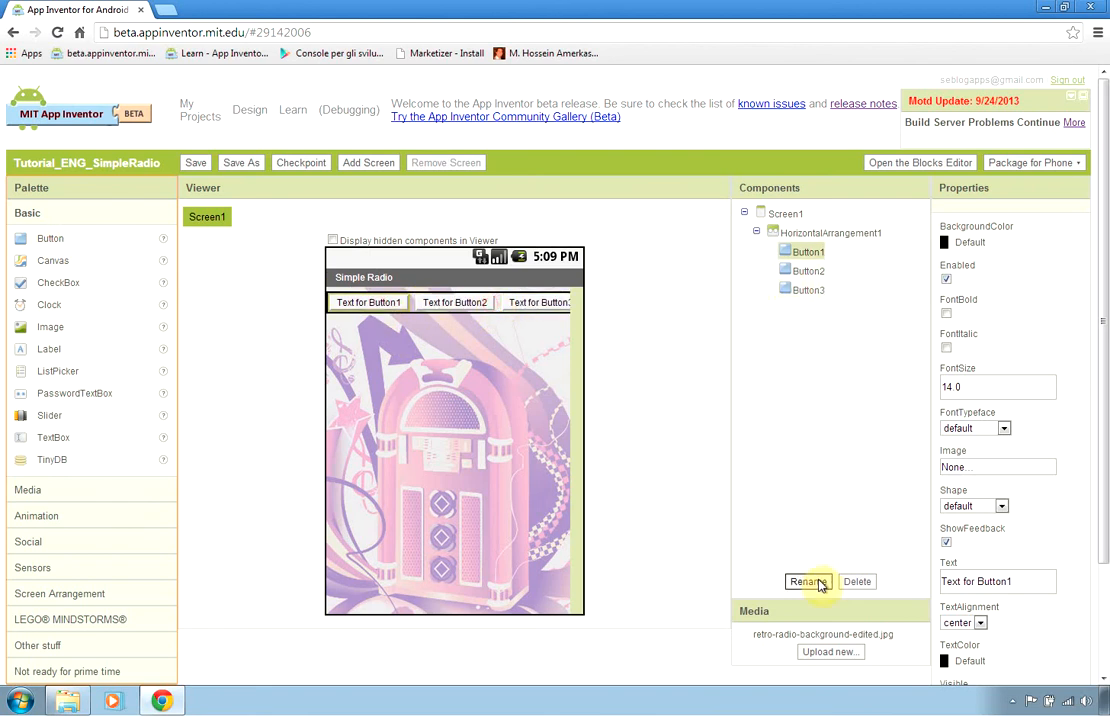
Rename Button1 to Bn_Play and Button2 to Bn_Stop, clearing Button1's label text.
left_click(808, 580)
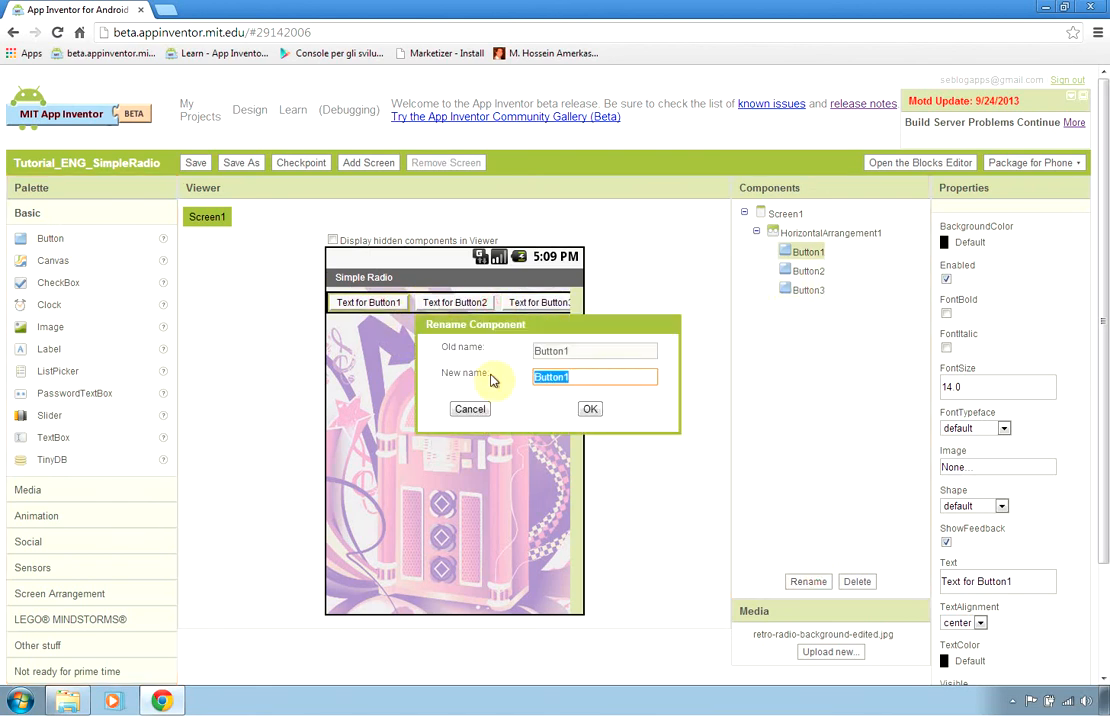
type("Bn_")
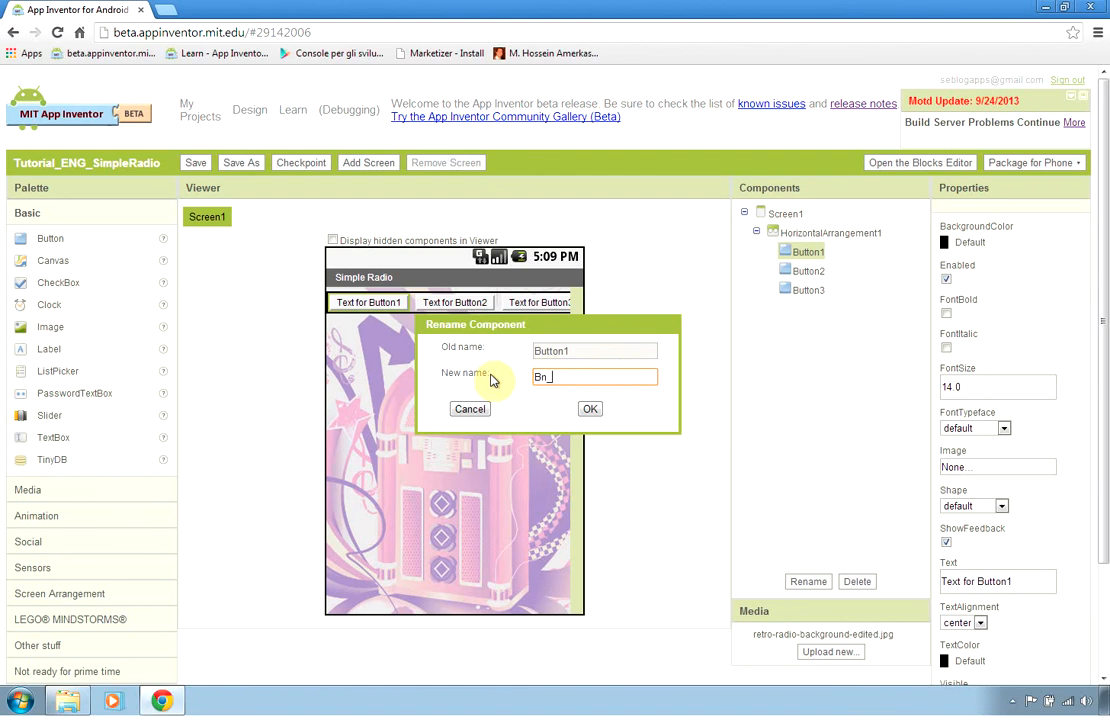
type("Play")
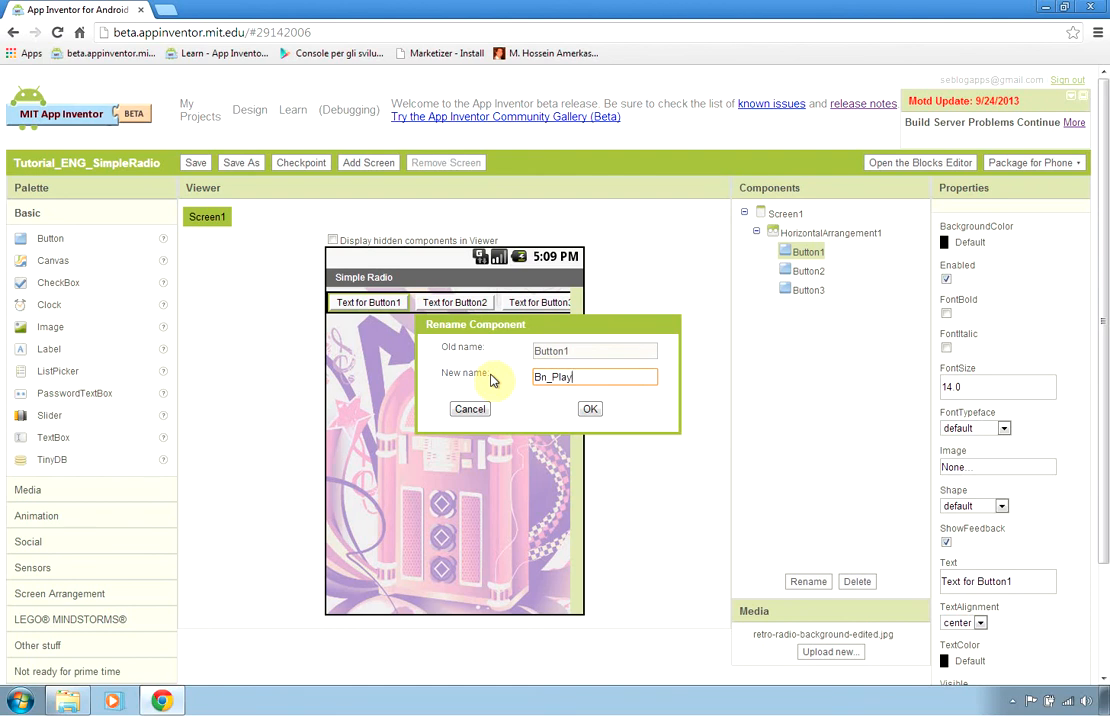
left_click(590, 408)
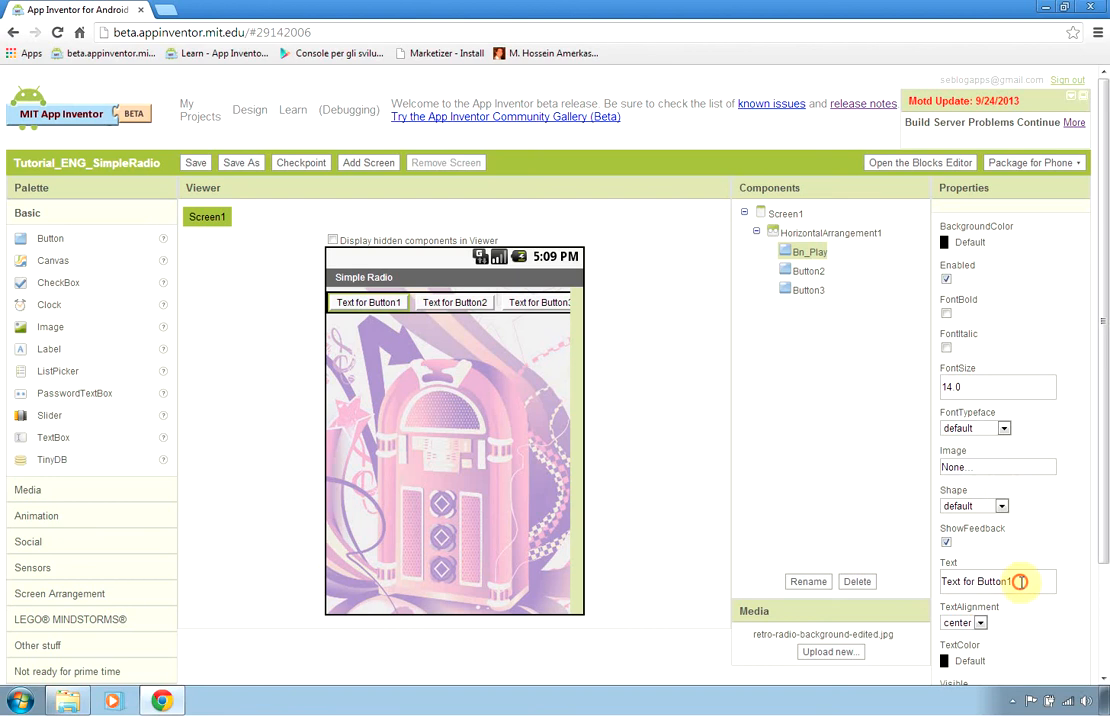
left_click(808, 270)
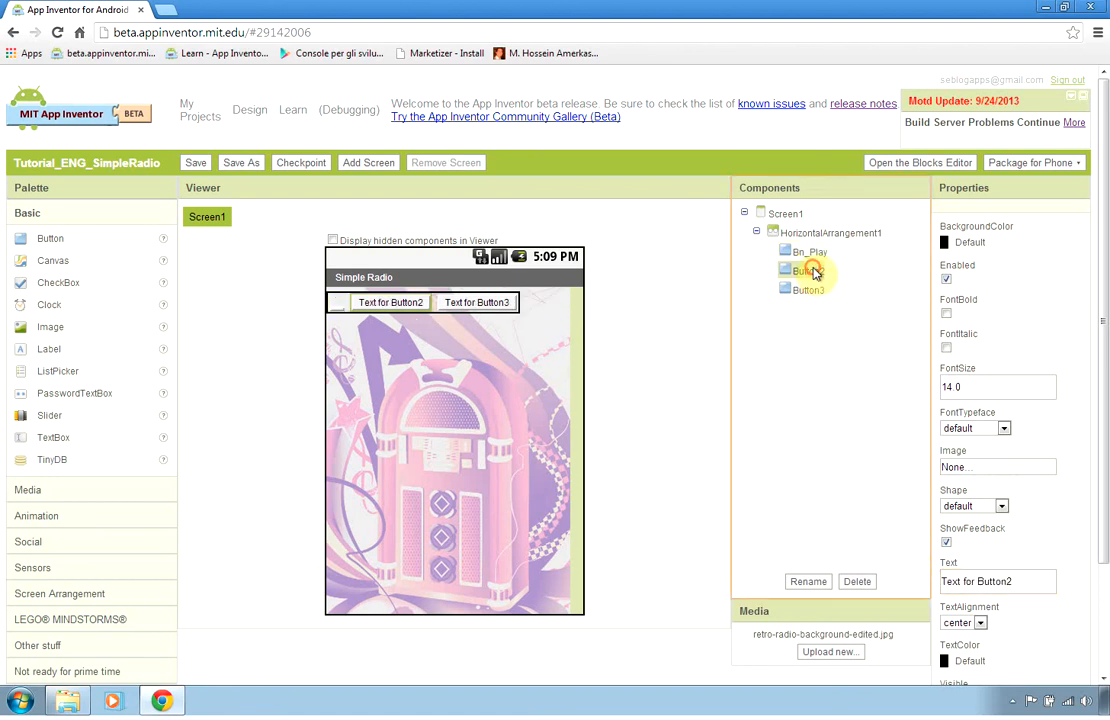
left_click(808, 580)
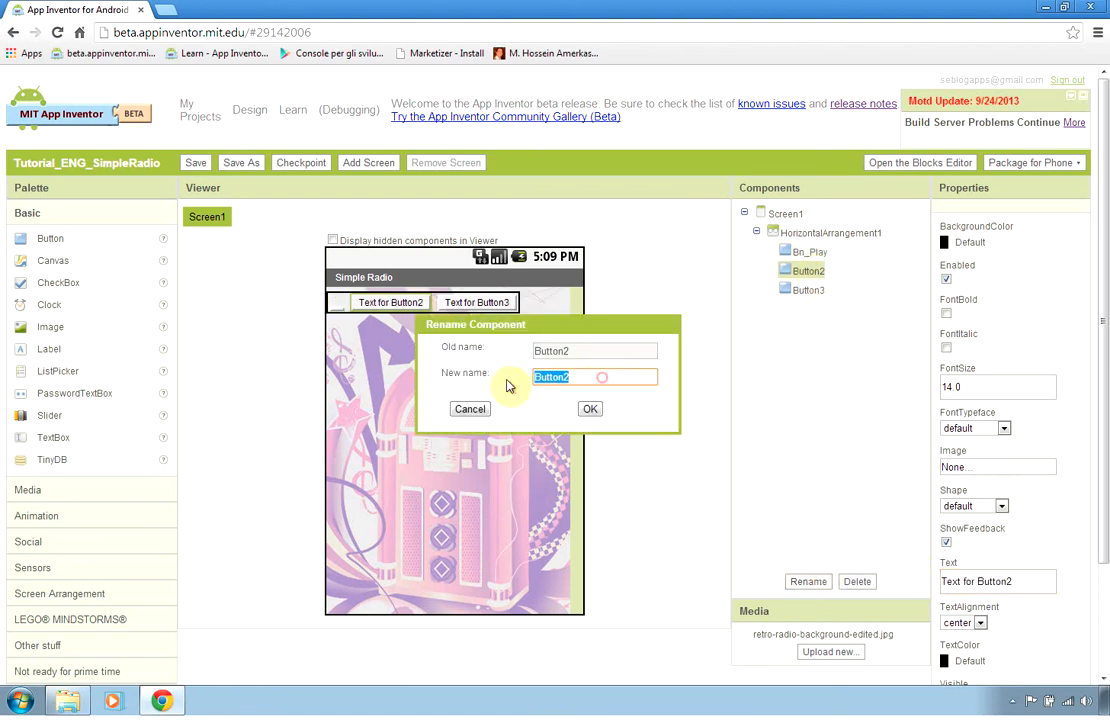
type("Bn_St")
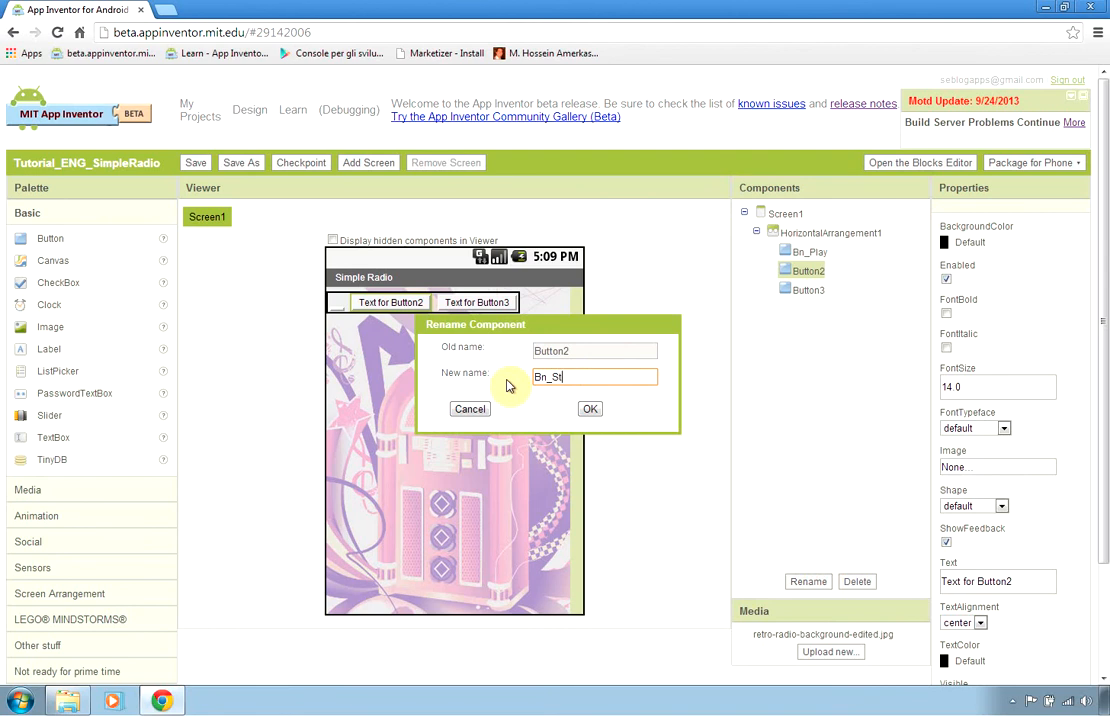
left_click(590, 408)
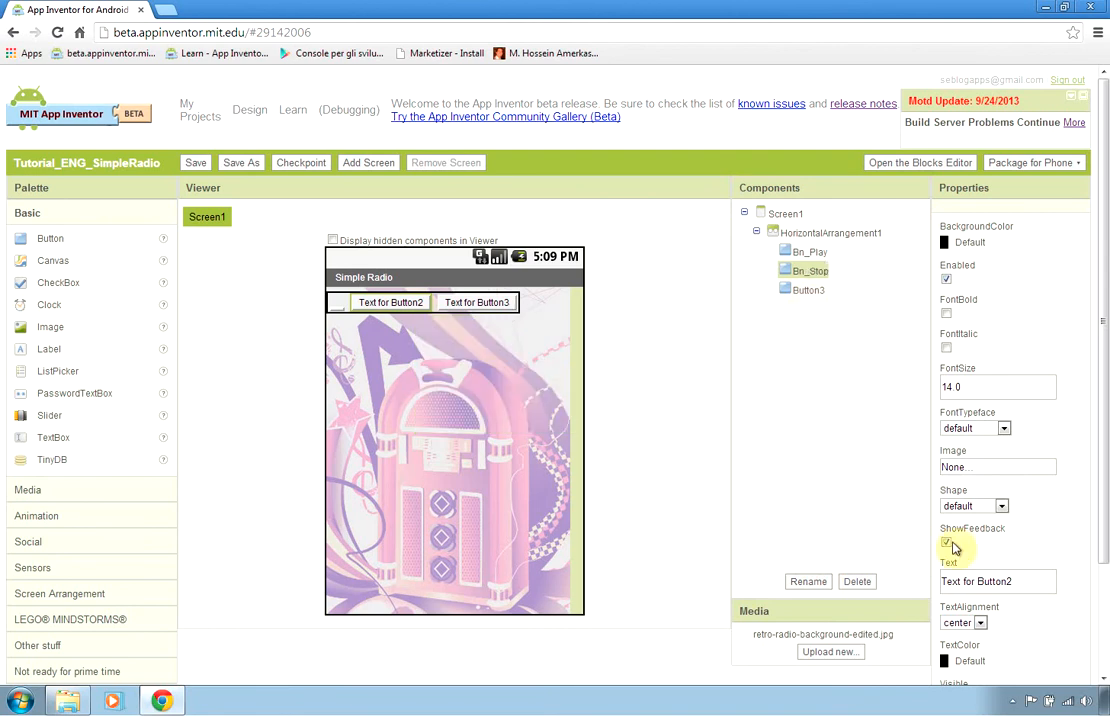
Clear Bn_Stop's label text and rename Button3 to Bn_Exit.
left_click(808, 288)
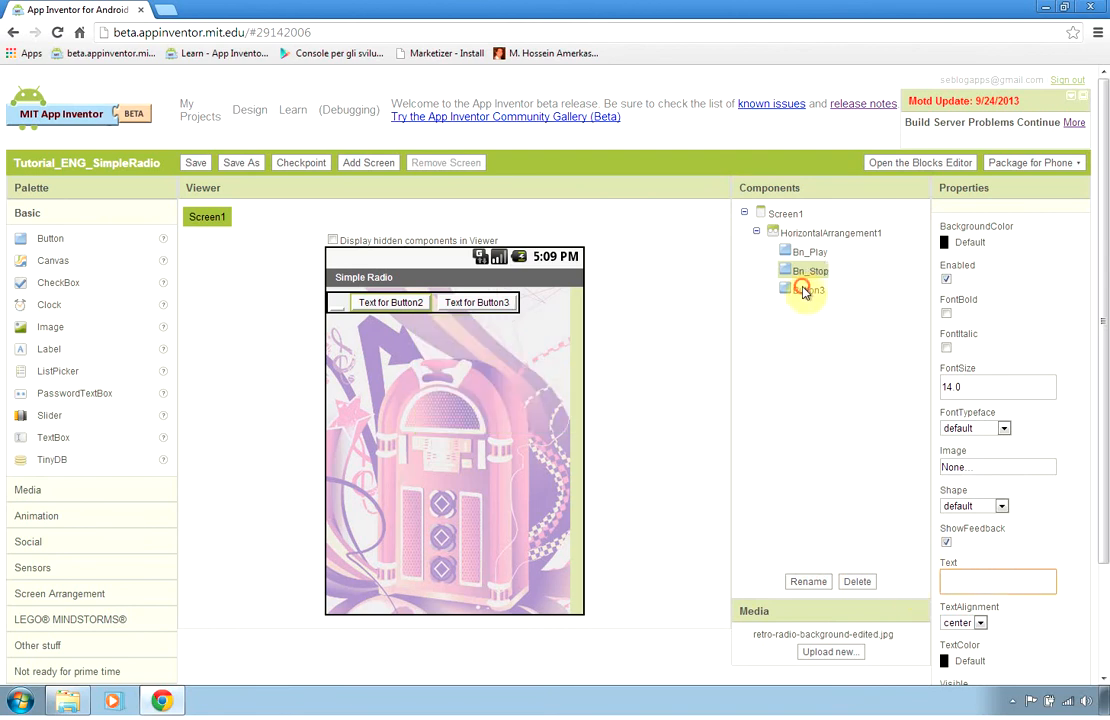
left_click(808, 580)
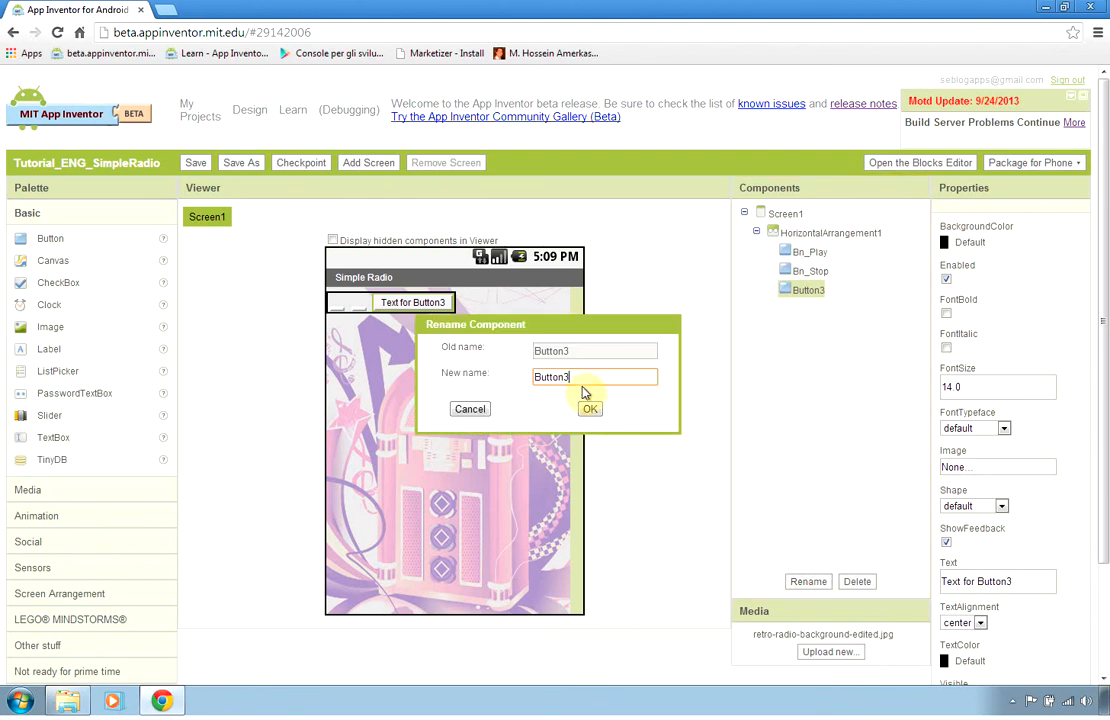
type("Bn_Ex")
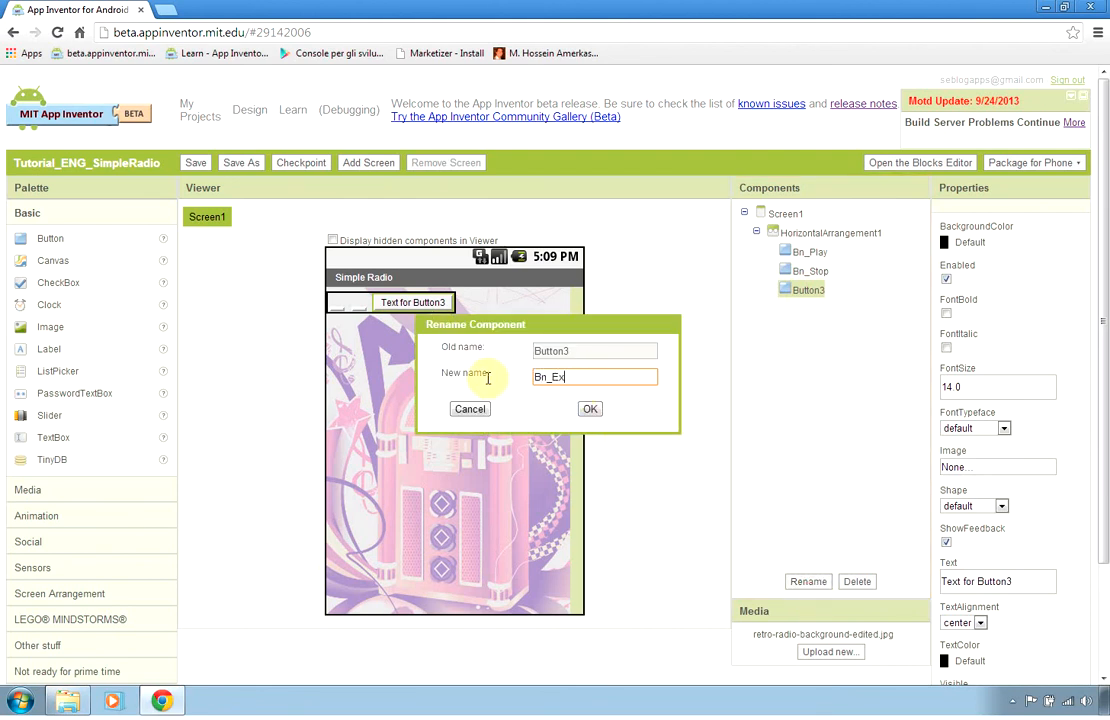
left_click(590, 408)
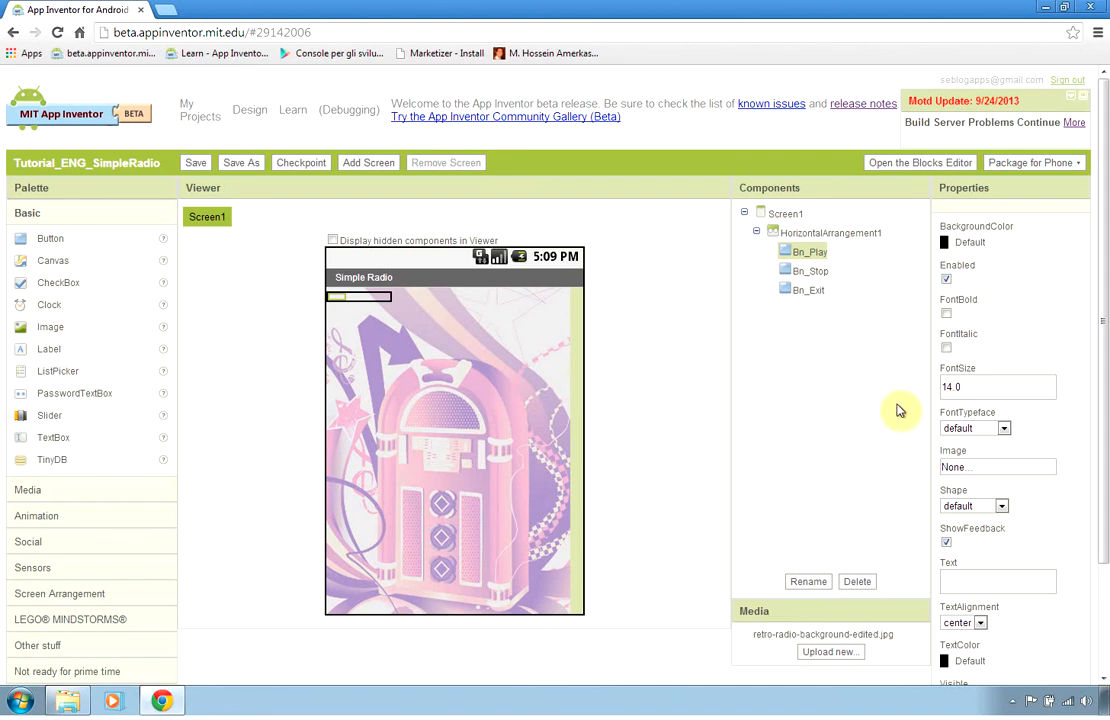
mouse_move(984, 464)
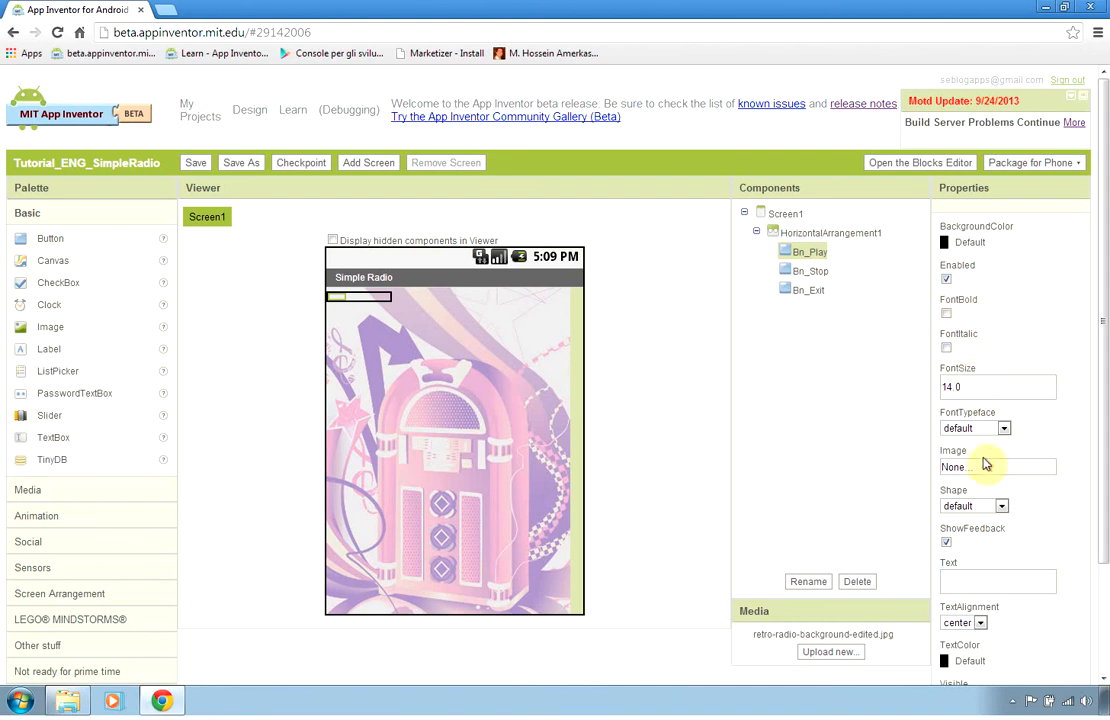
Upload the Play and Stop PNG icons as the images of Bn_Play and Bn_Stop.
left_click(996, 468)
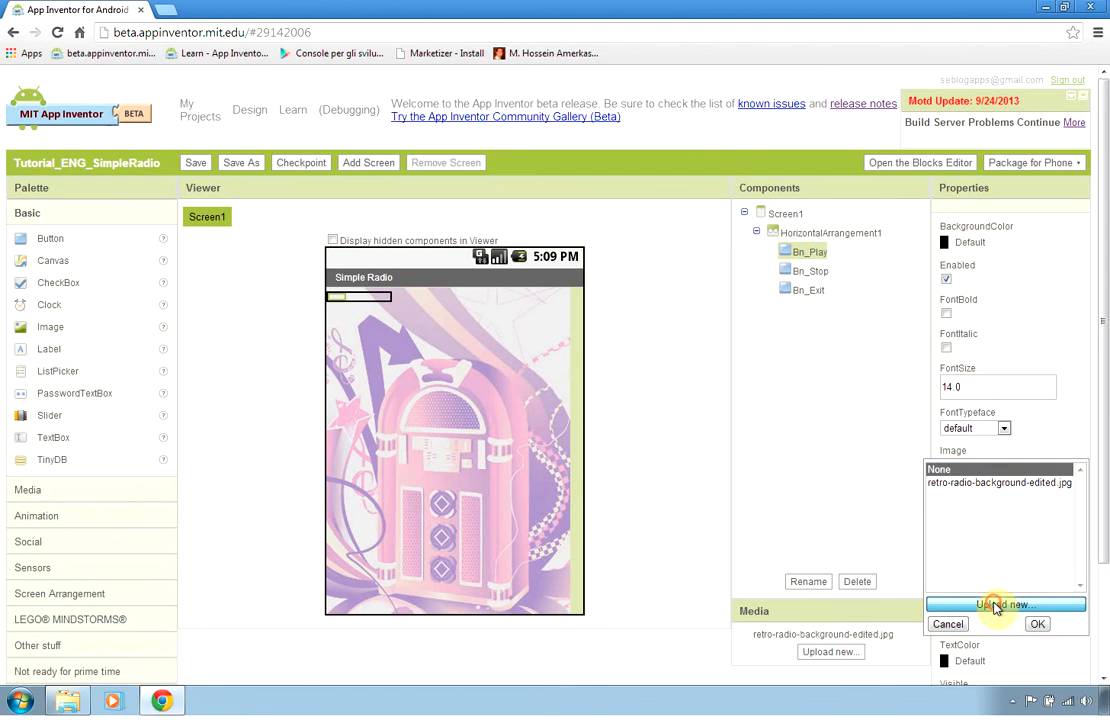
left_click(1004, 604)
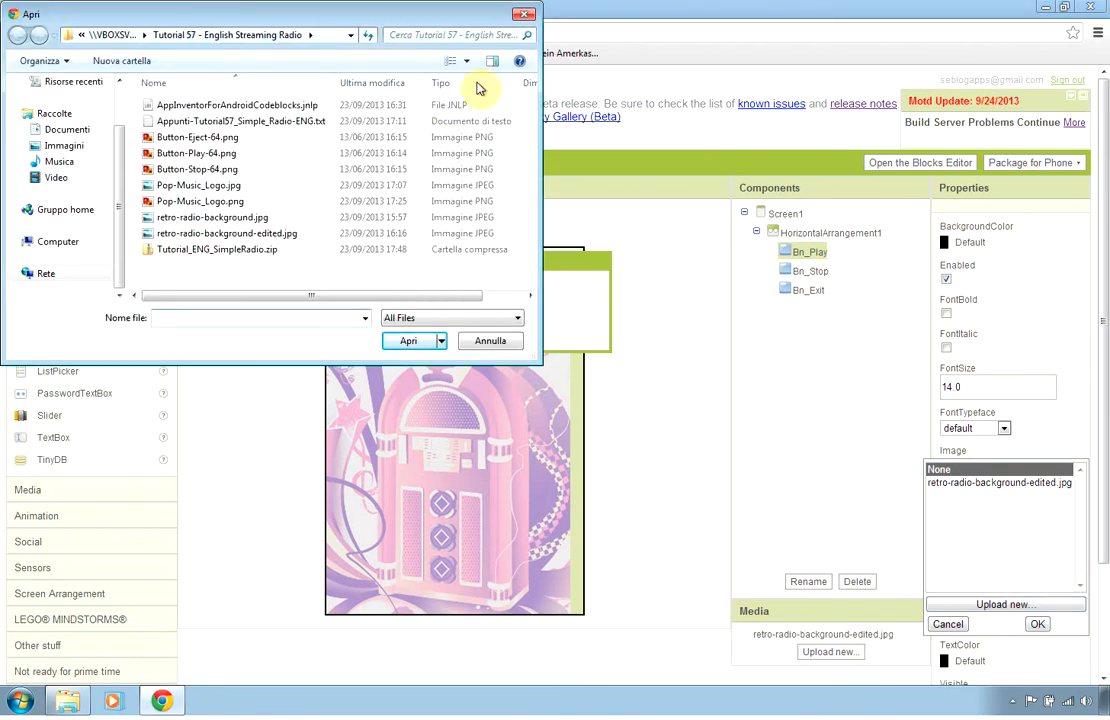
left_click(452, 60)
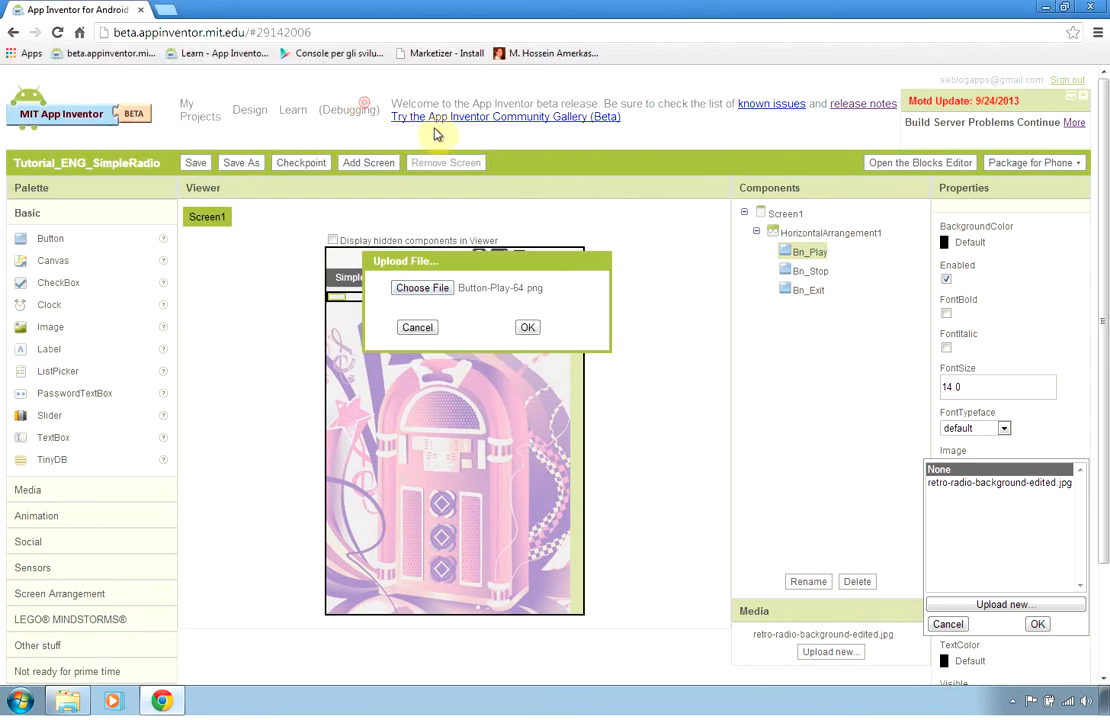
left_click(528, 328)
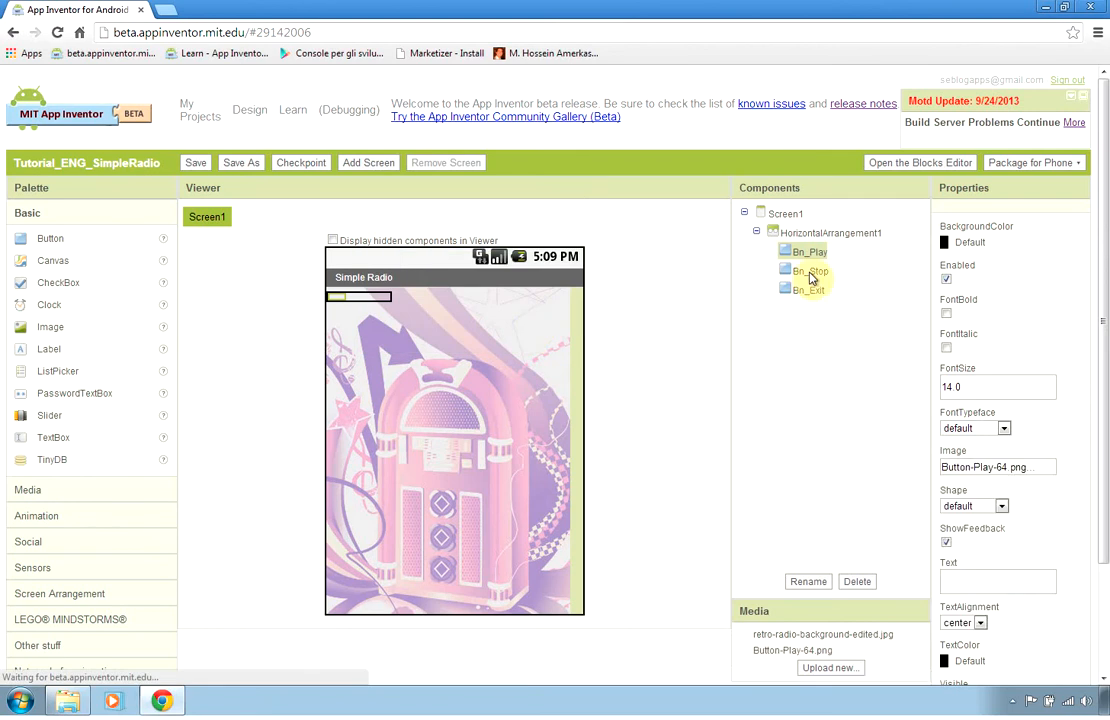
left_click(810, 272)
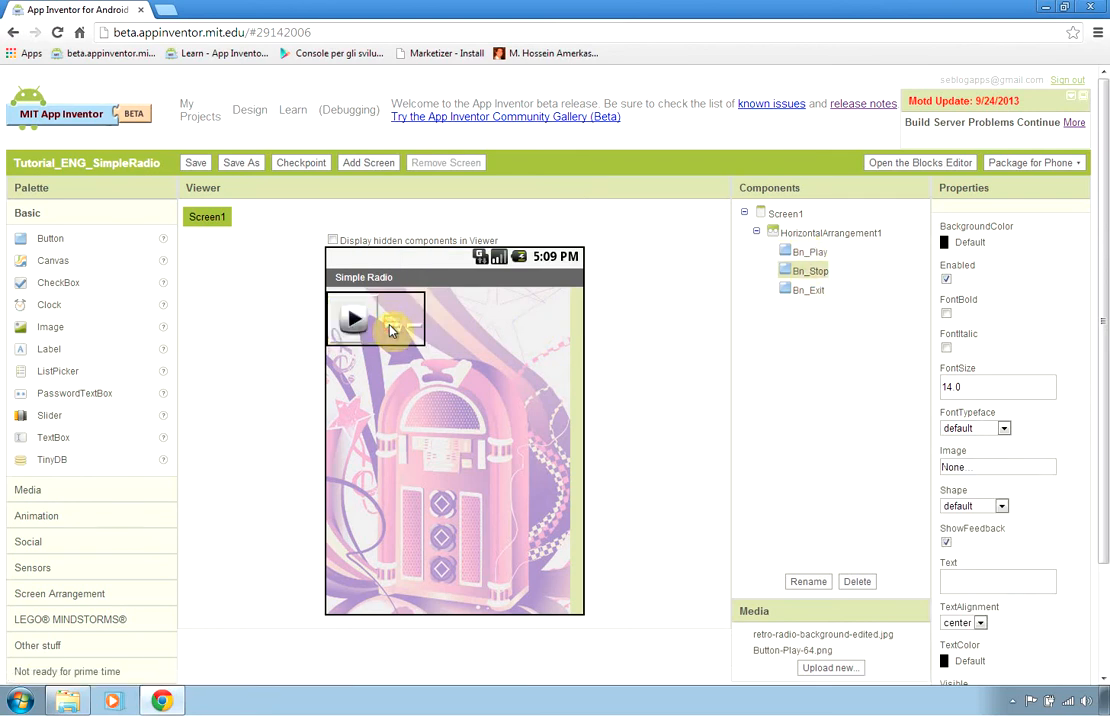
left_click(1004, 468)
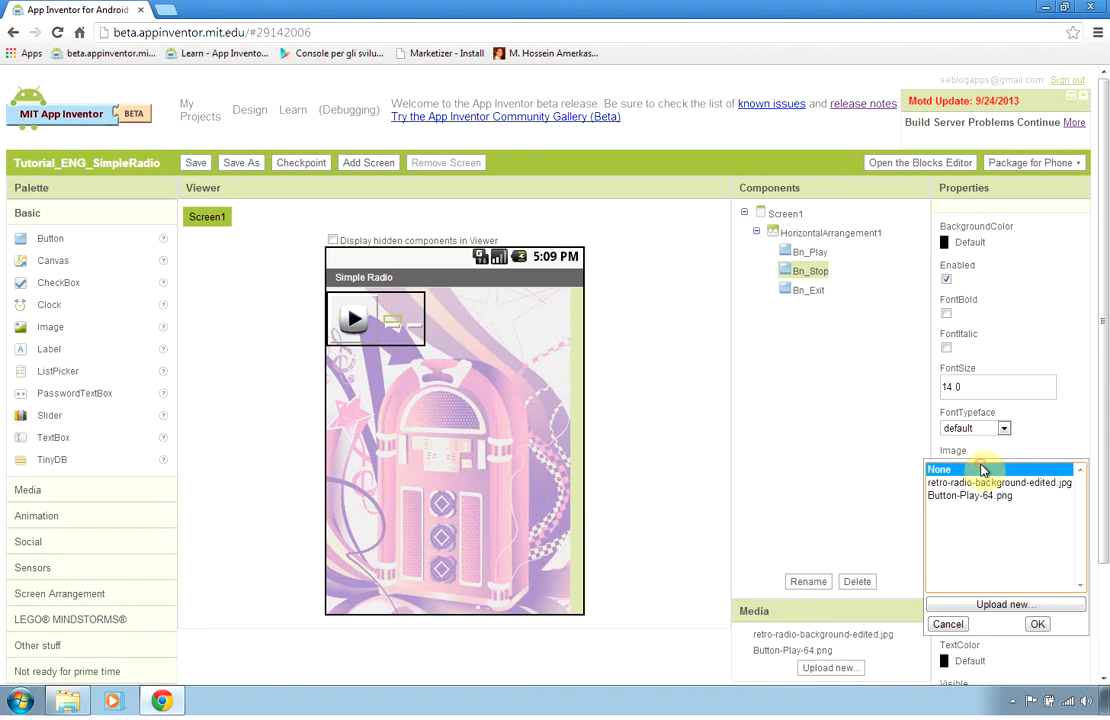
left_click(1004, 604)
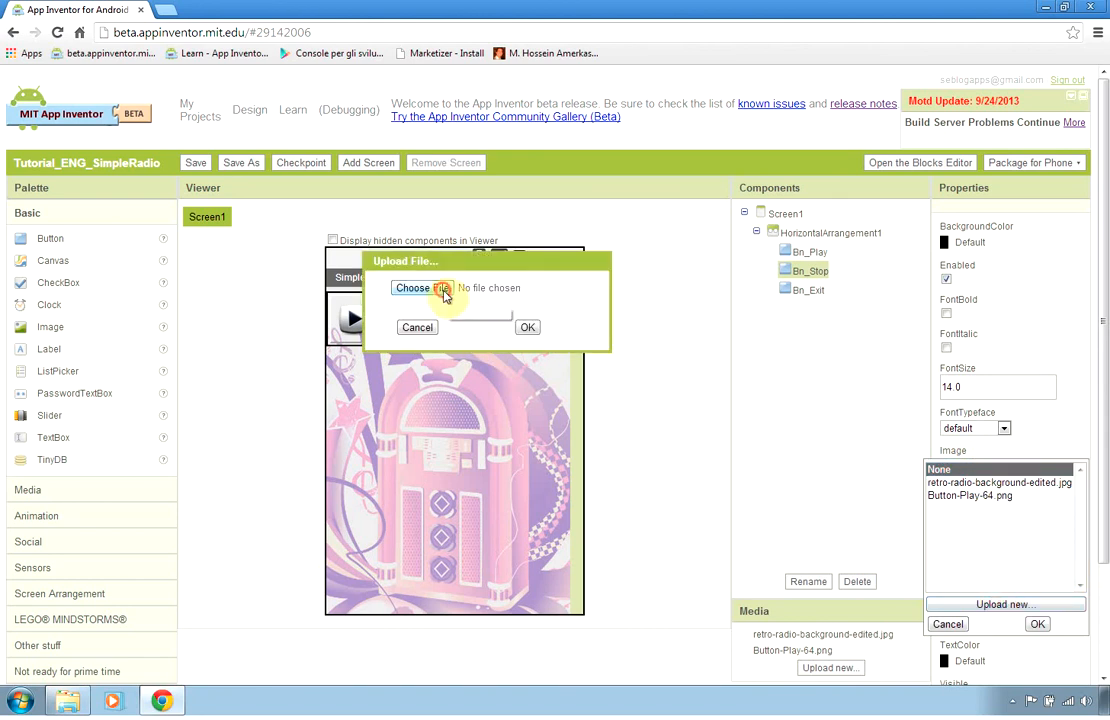
mouse_move(512, 220)
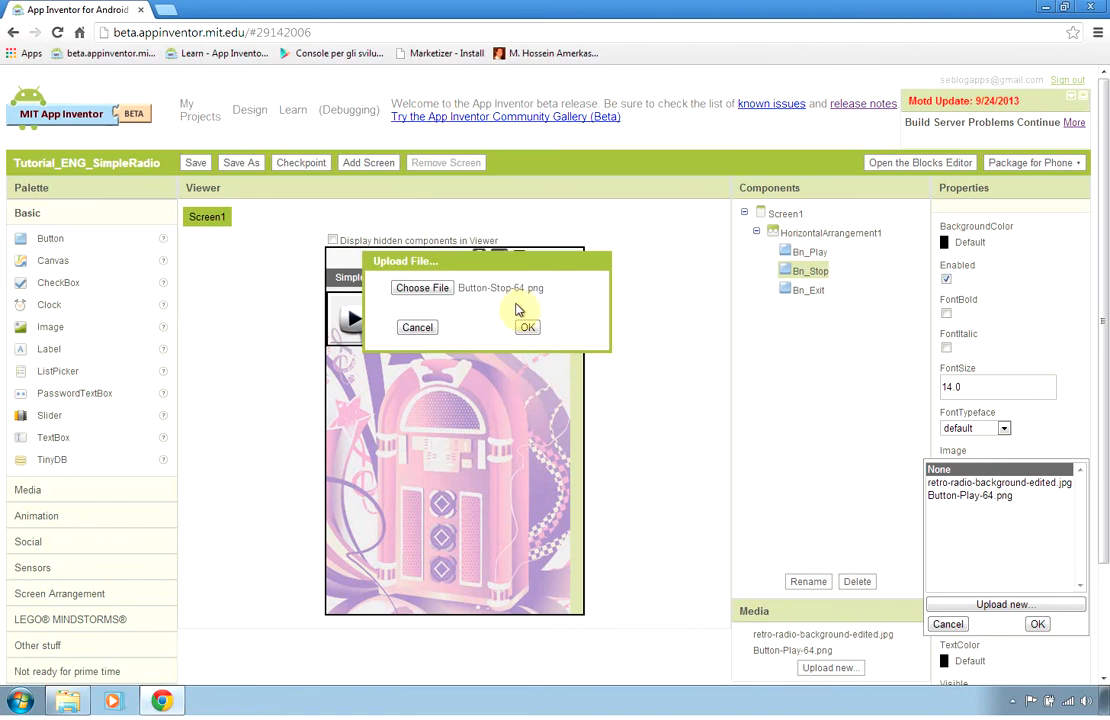
left_click(528, 328)
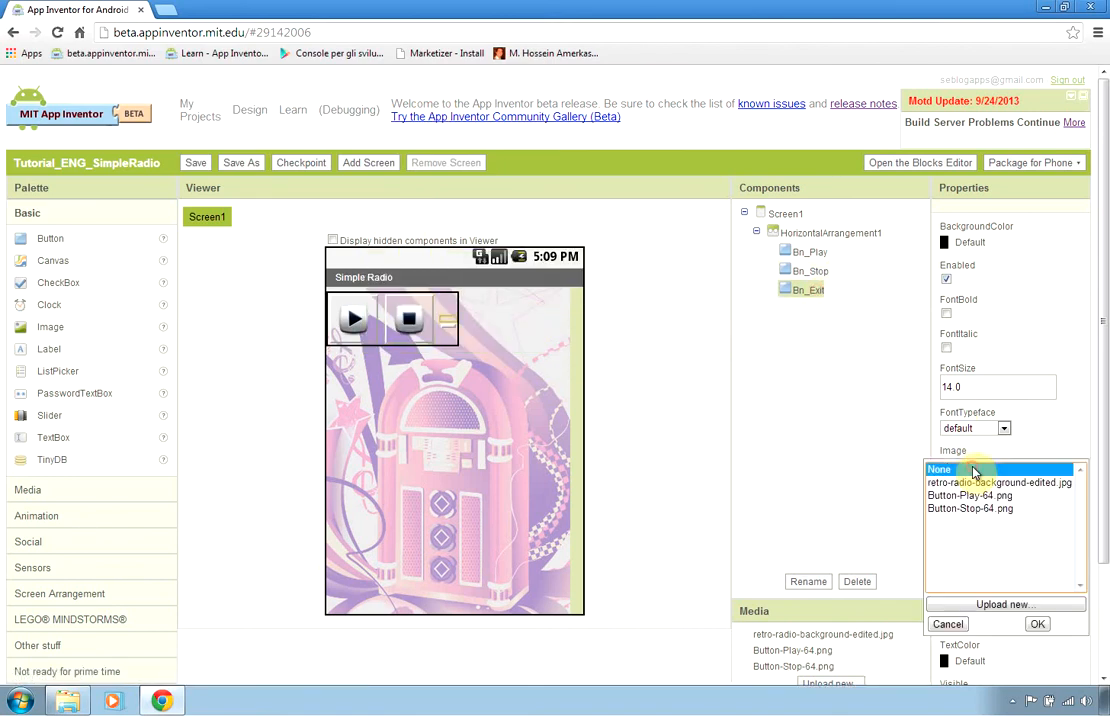
Upload Button-Eject-64.png as the image of Bn_Exit.
left_click(1004, 604)
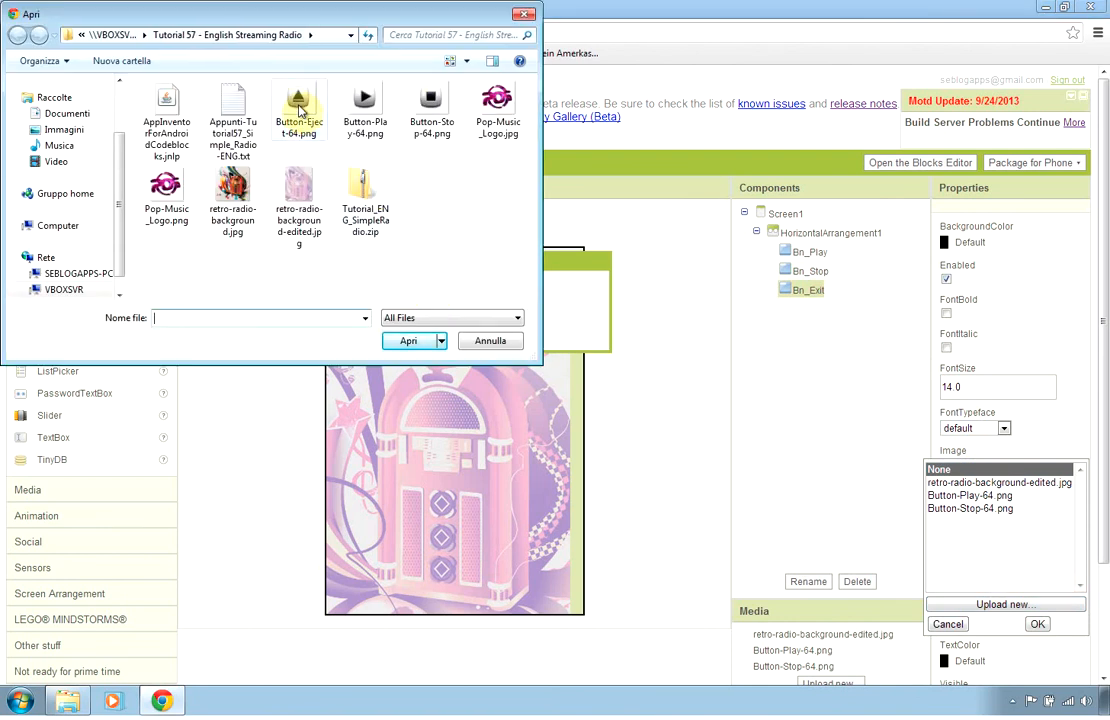
left_click(408, 340)
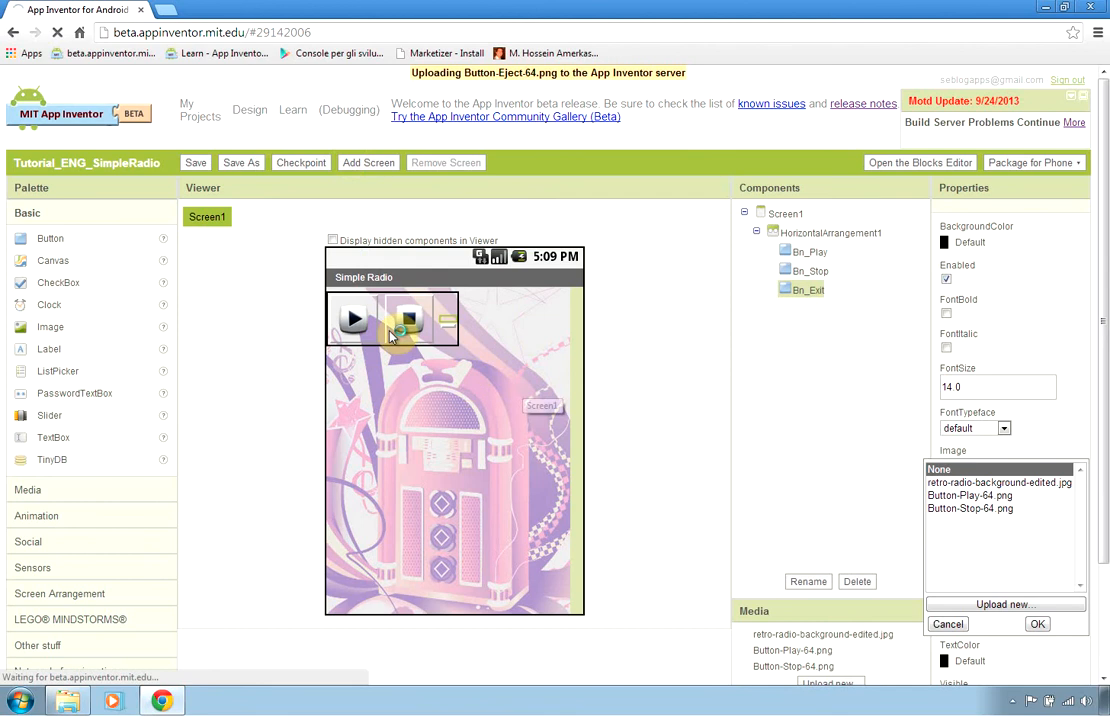
left_click(1036, 624)
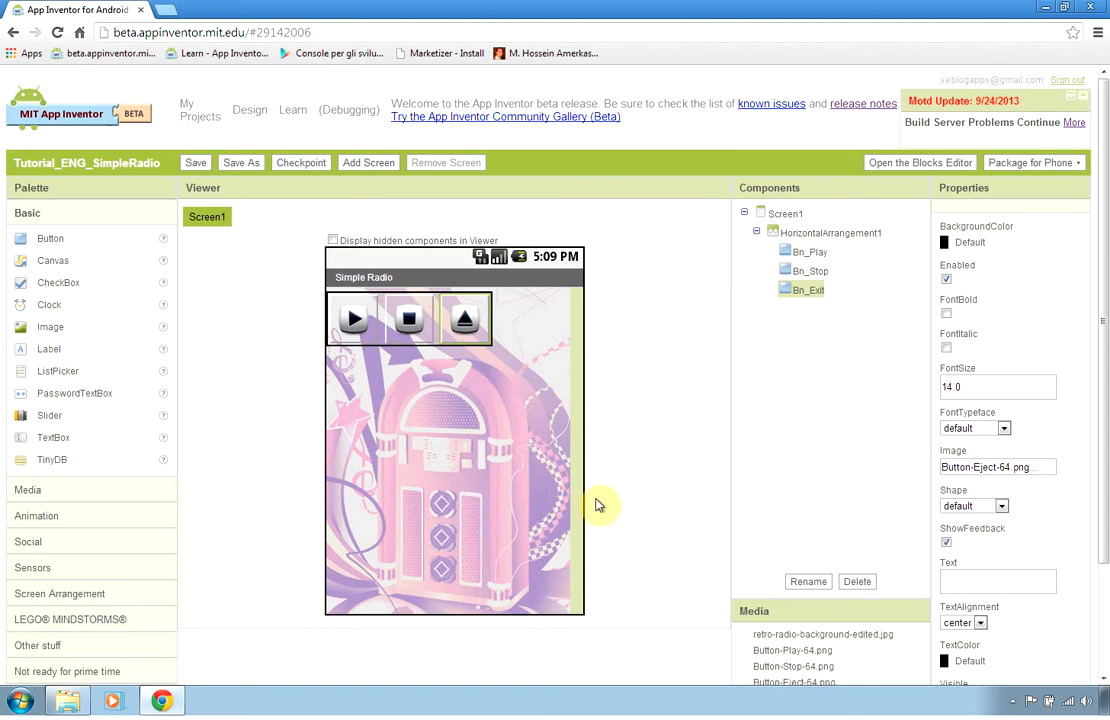
mouse_move(604, 504)
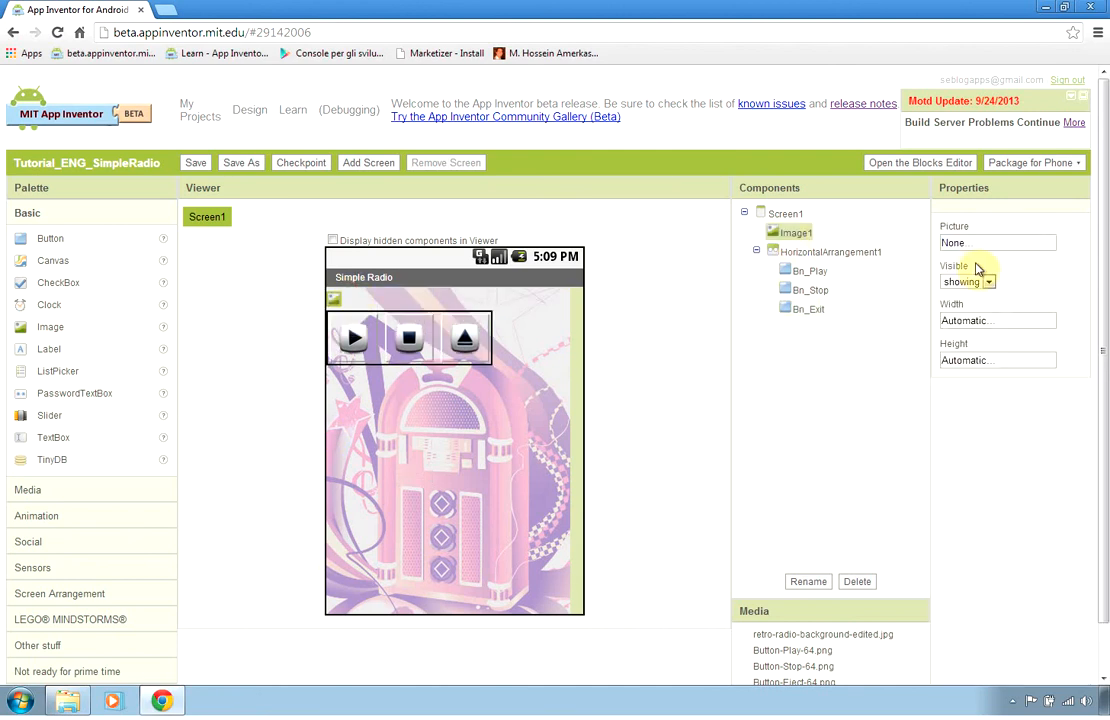
Upload Pop-Music_Logo.png as Image1's Picture.
left_click(994, 242)
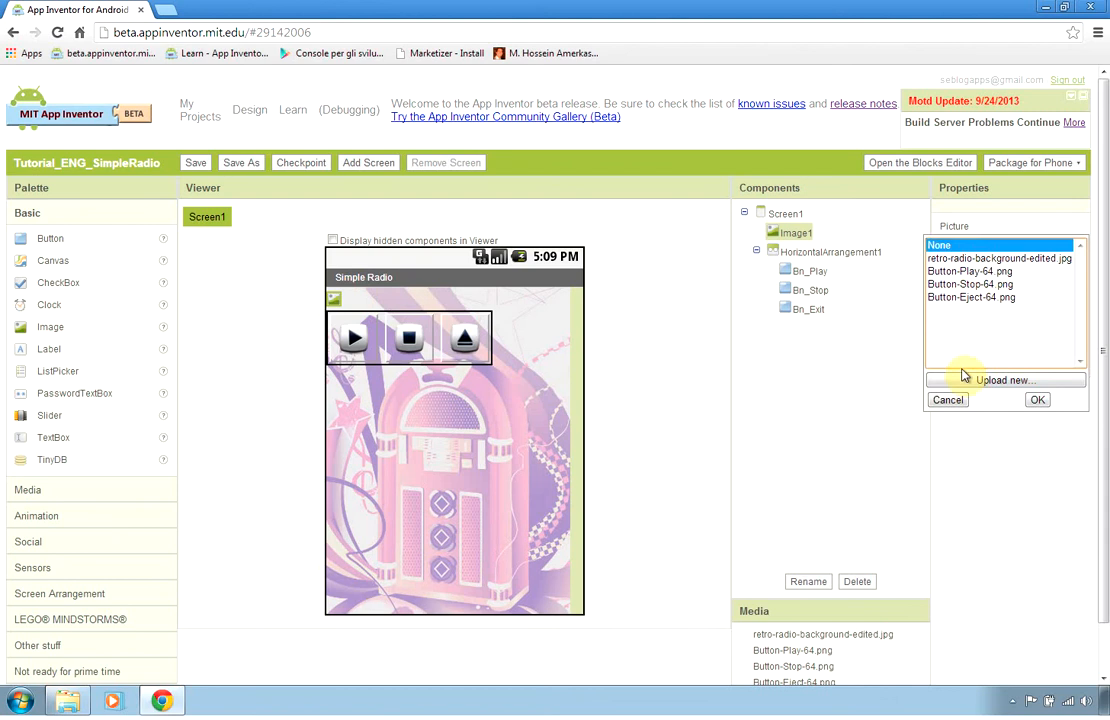
left_click(1004, 380)
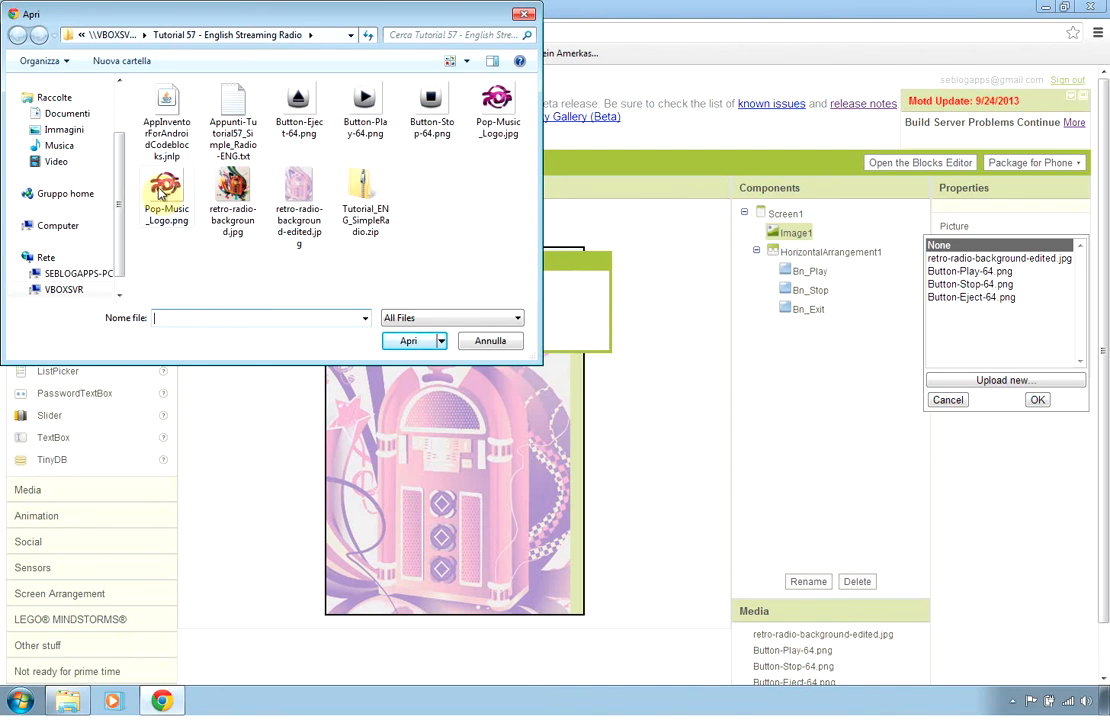
left_click(408, 340)
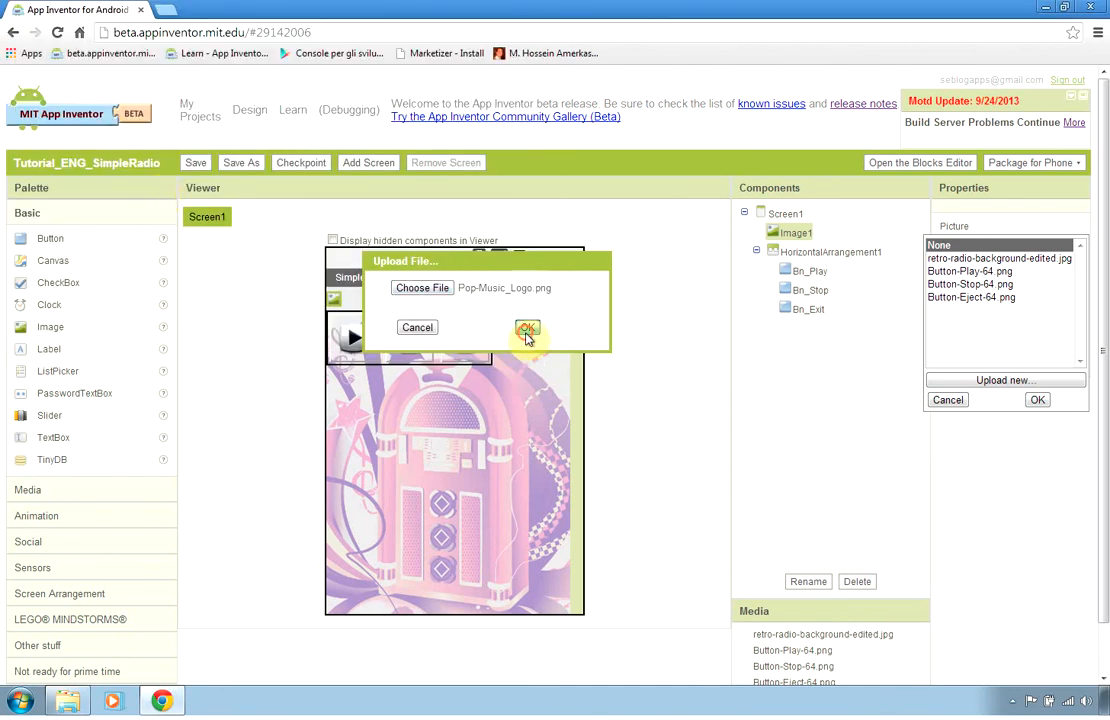
left_click(528, 328)
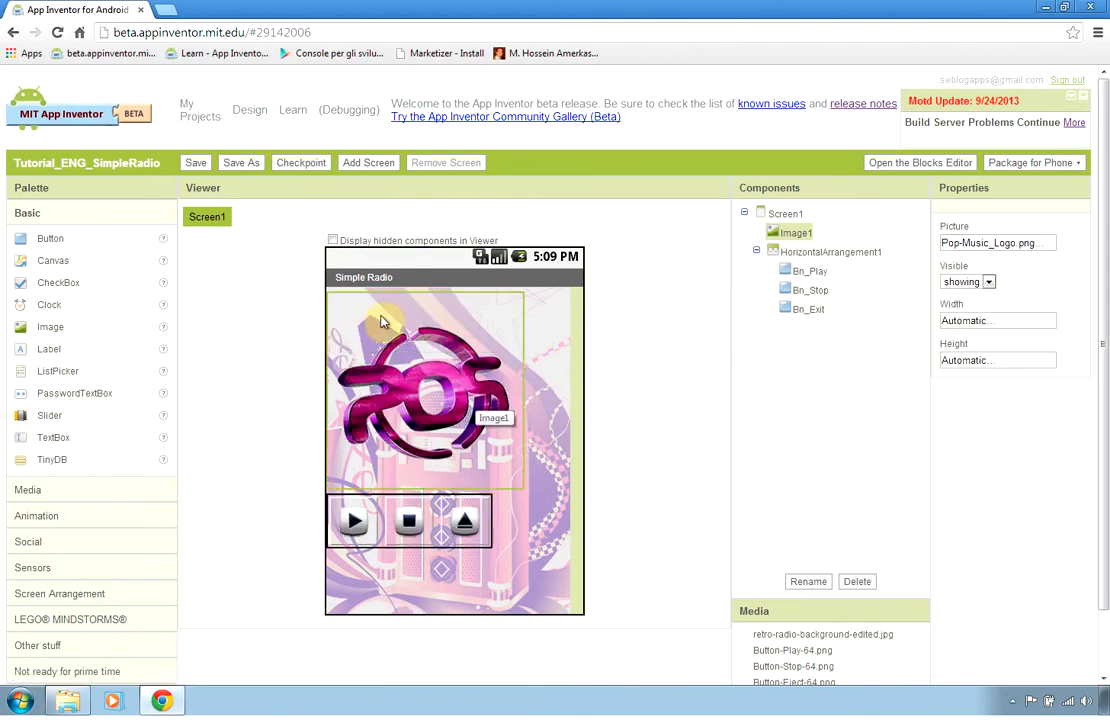
mouse_move(350, 358)
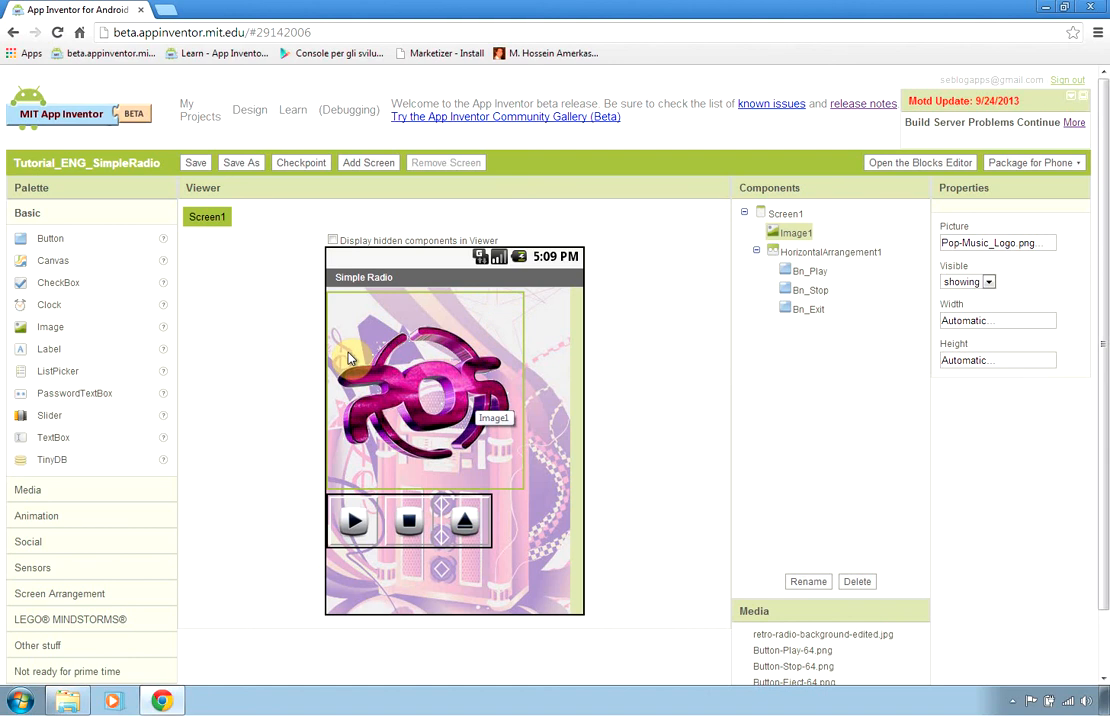
mouse_move(400, 420)
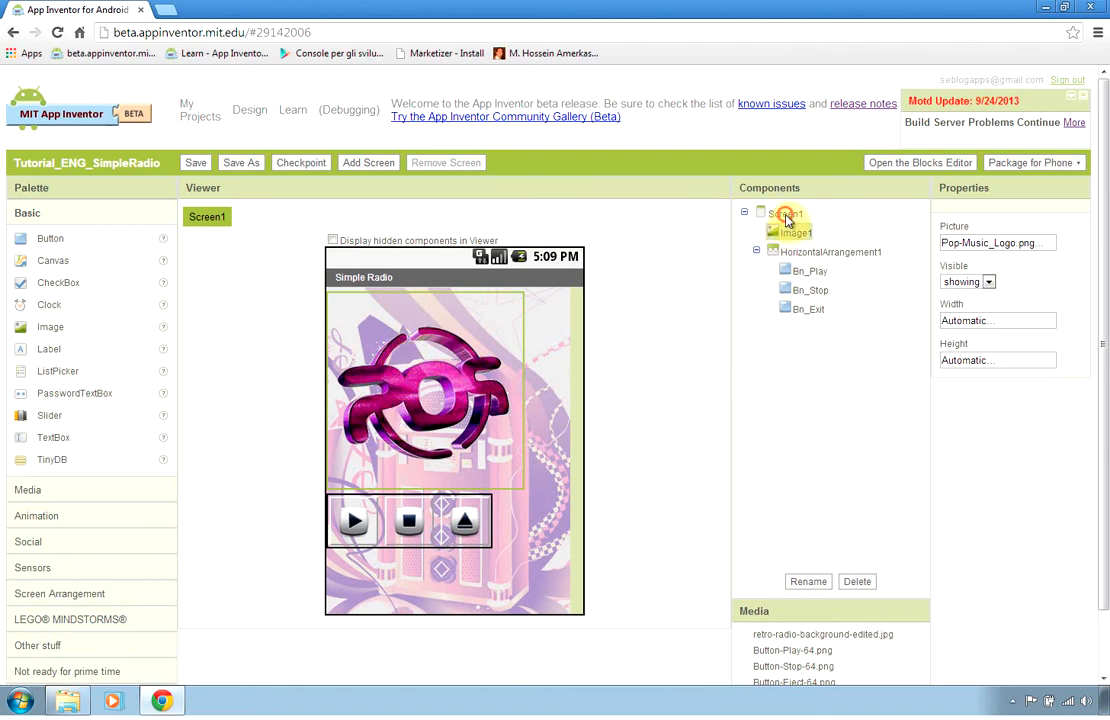
Set Screen1's AlignHorizontal and AlignVertical both to Center.
left_click(784, 212)
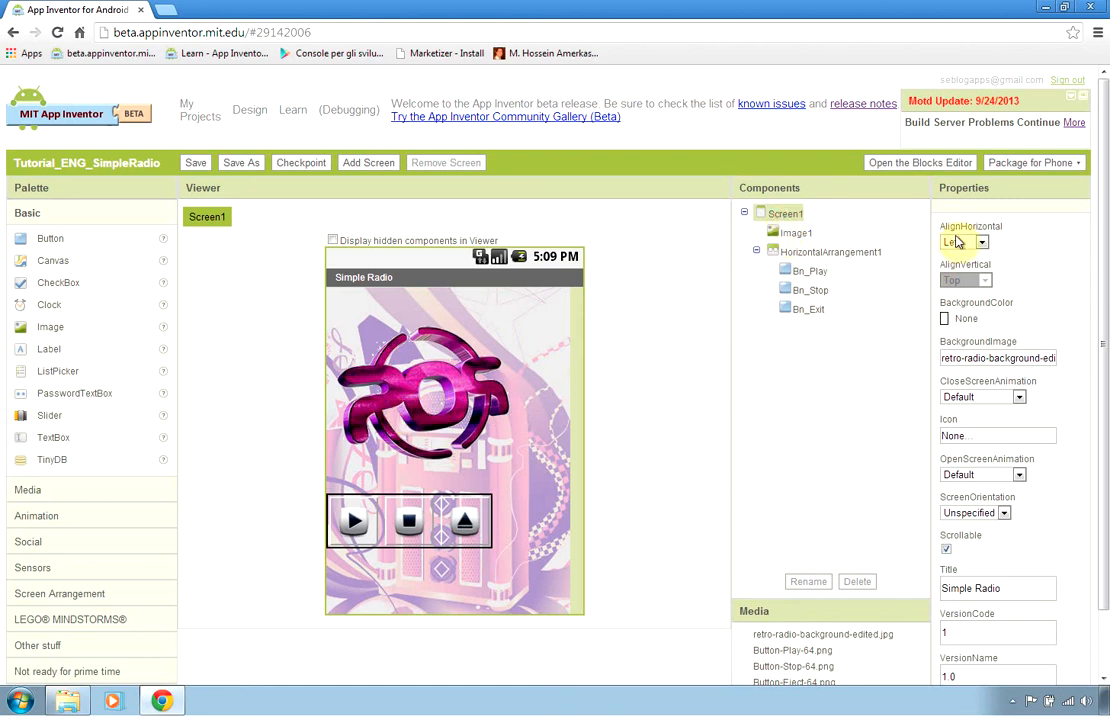
left_click(980, 242)
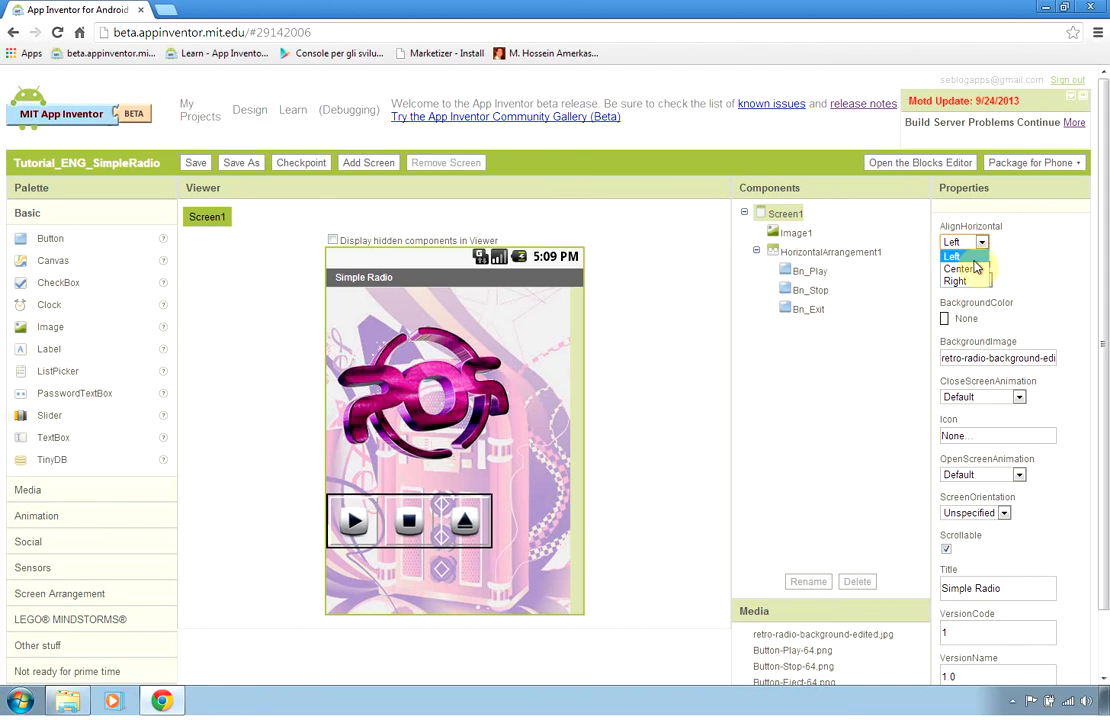
left_click(956, 268)
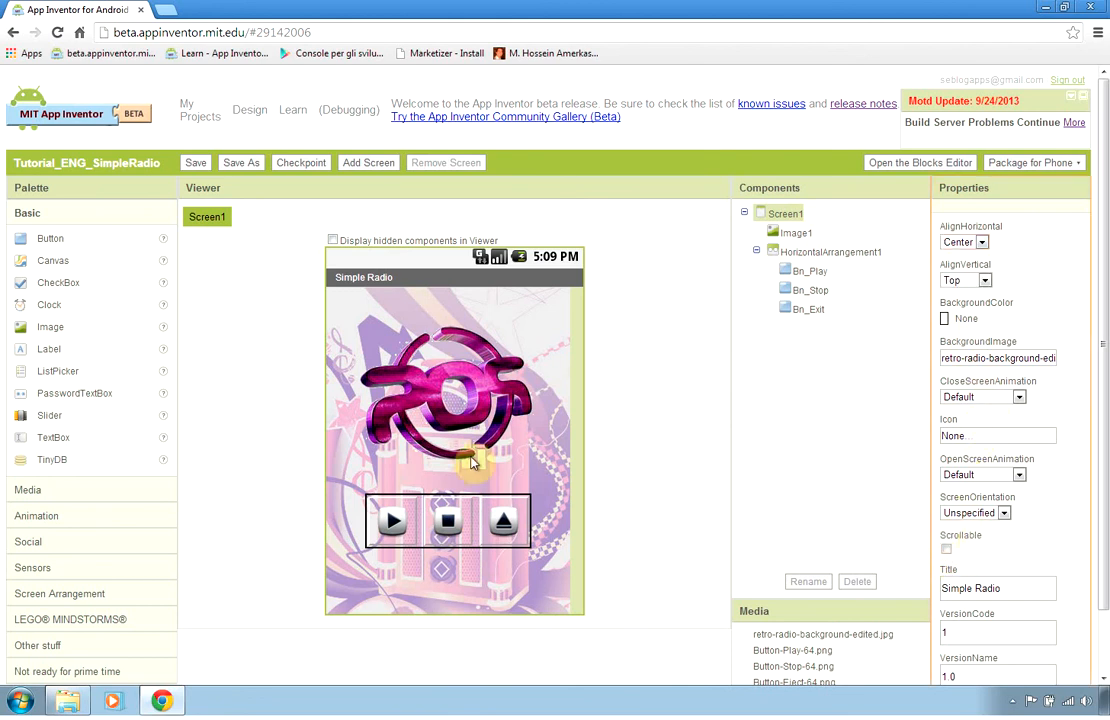
mouse_move(924, 428)
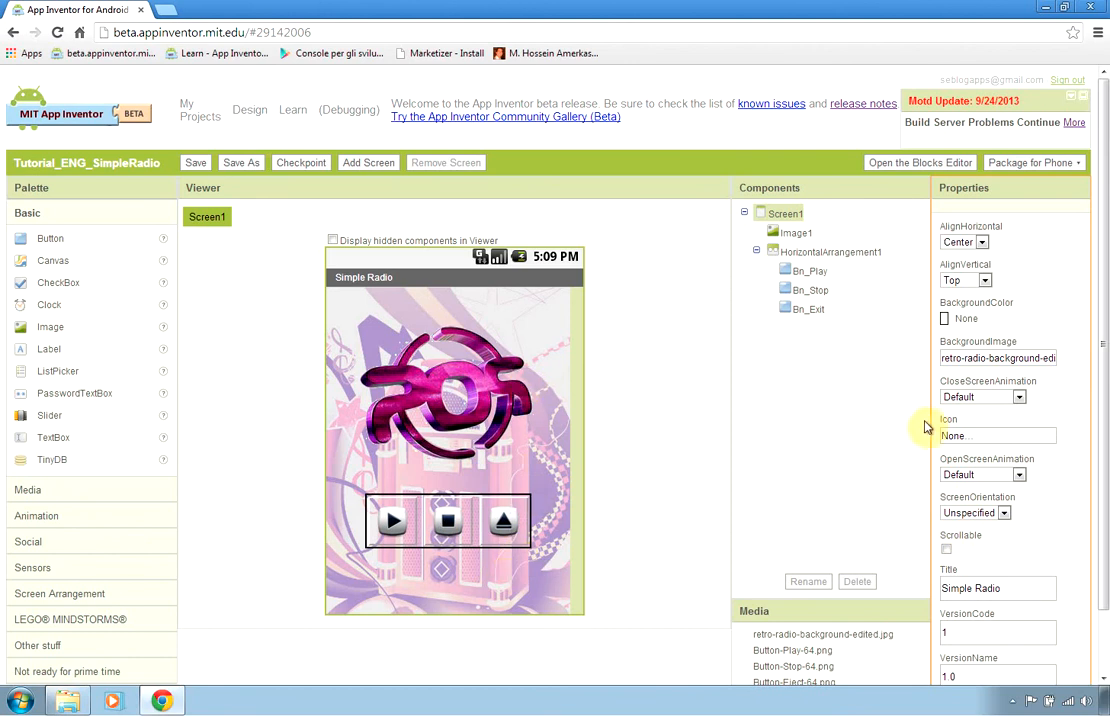
left_click(988, 280)
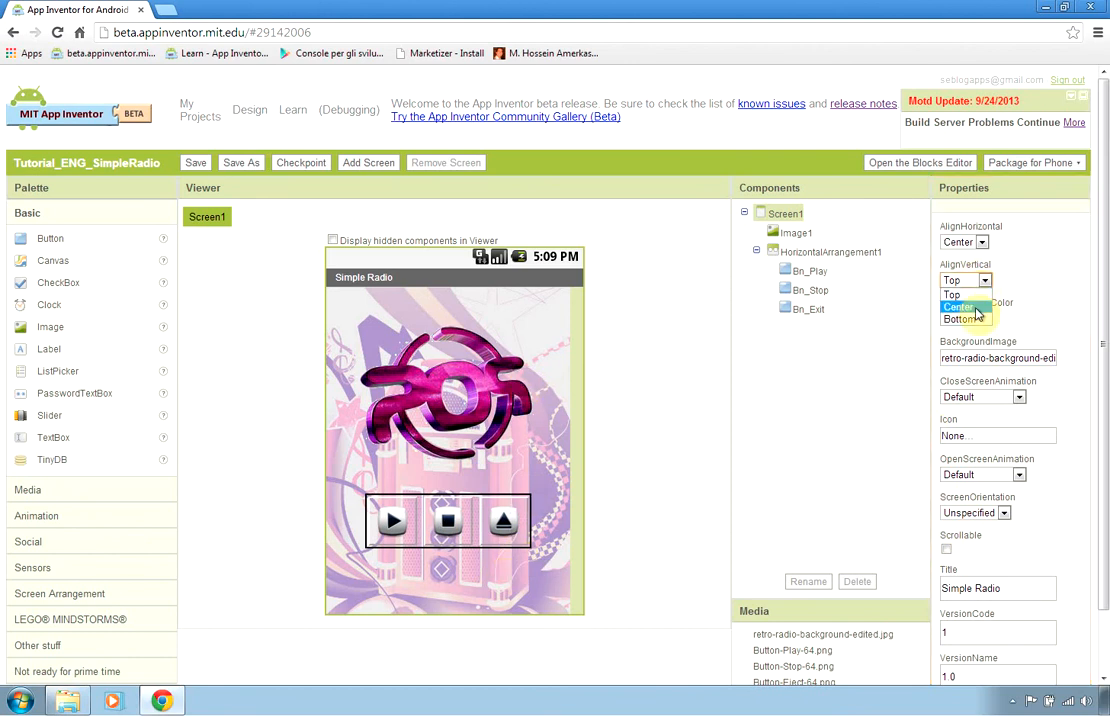
left_click(958, 308)
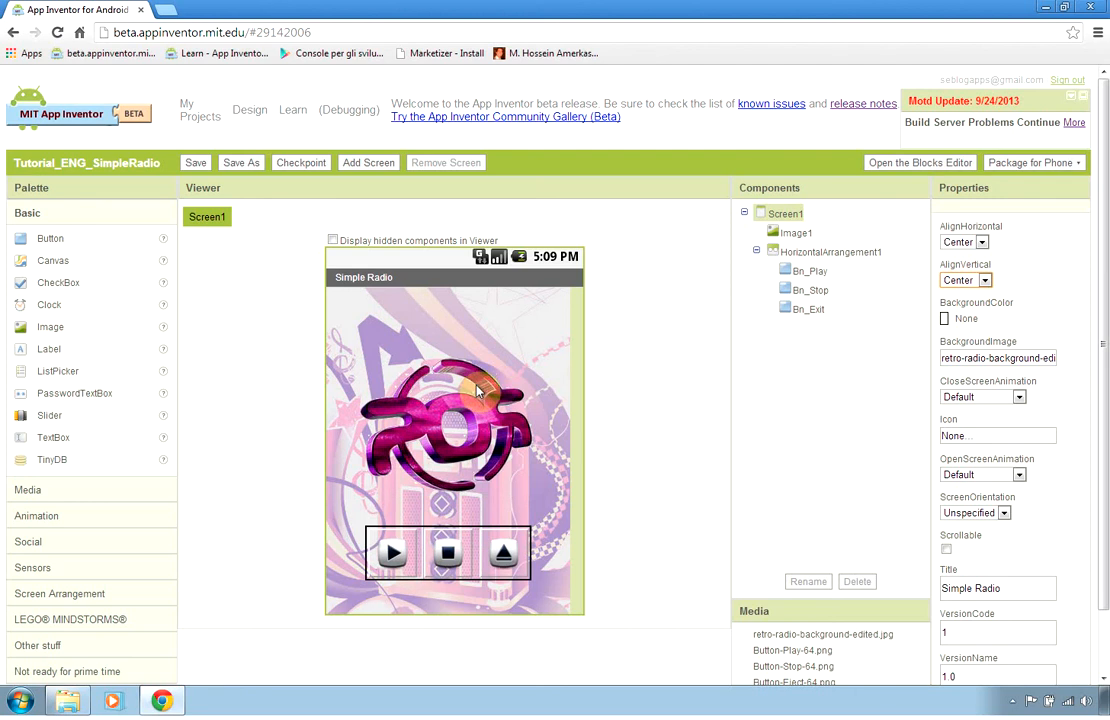
mouse_move(746, 434)
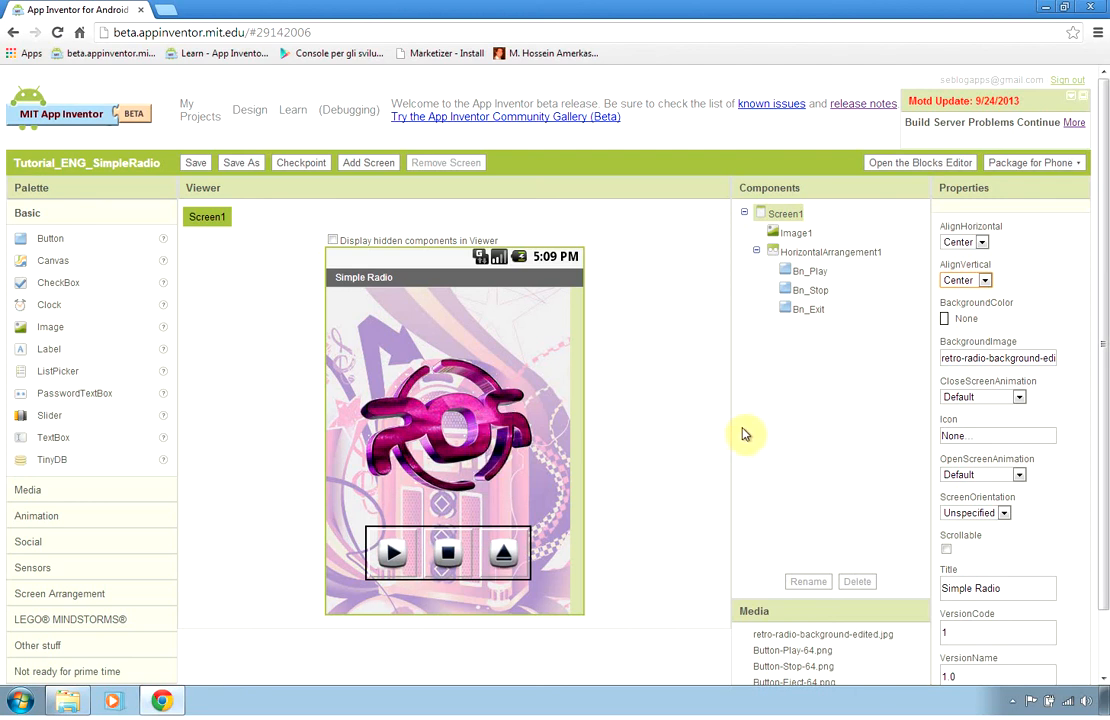
mouse_move(112, 424)
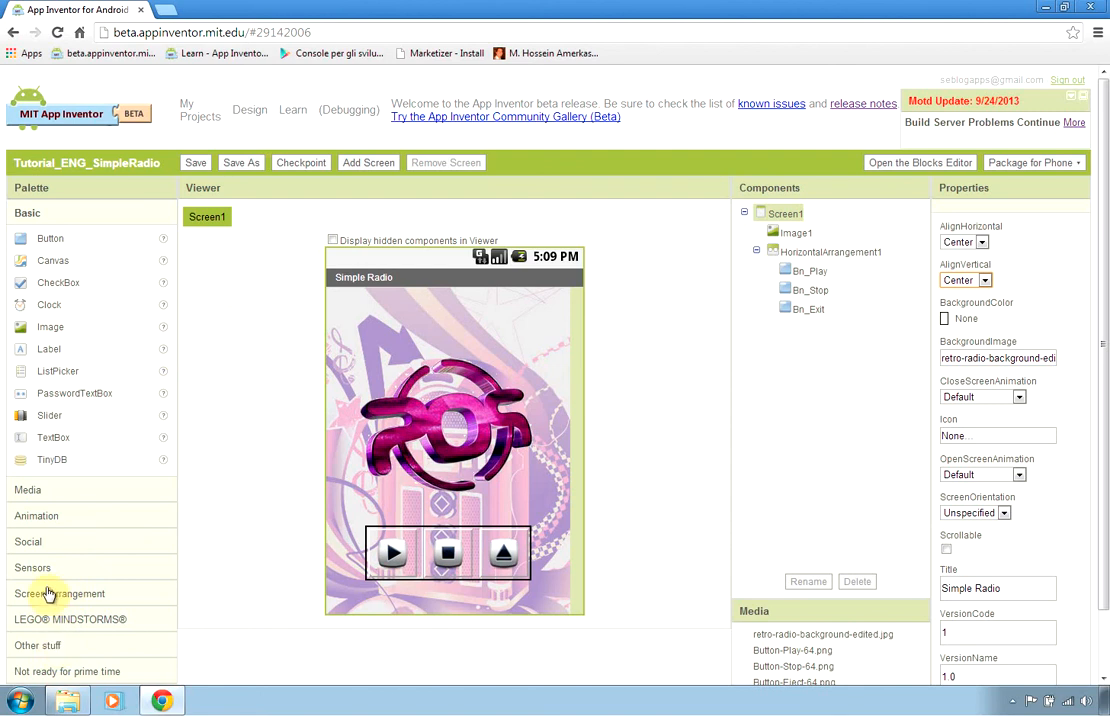
Show the Media palette to drag a Player component onto the Viewer.
left_click(28, 238)
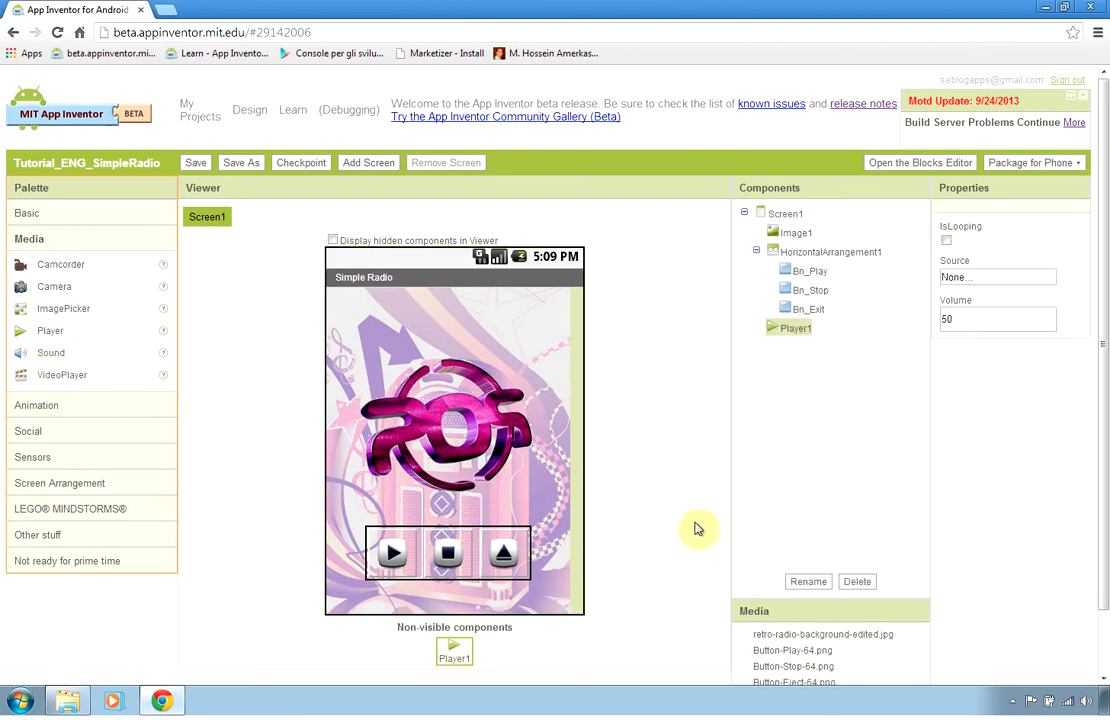
mouse_move(688, 490)
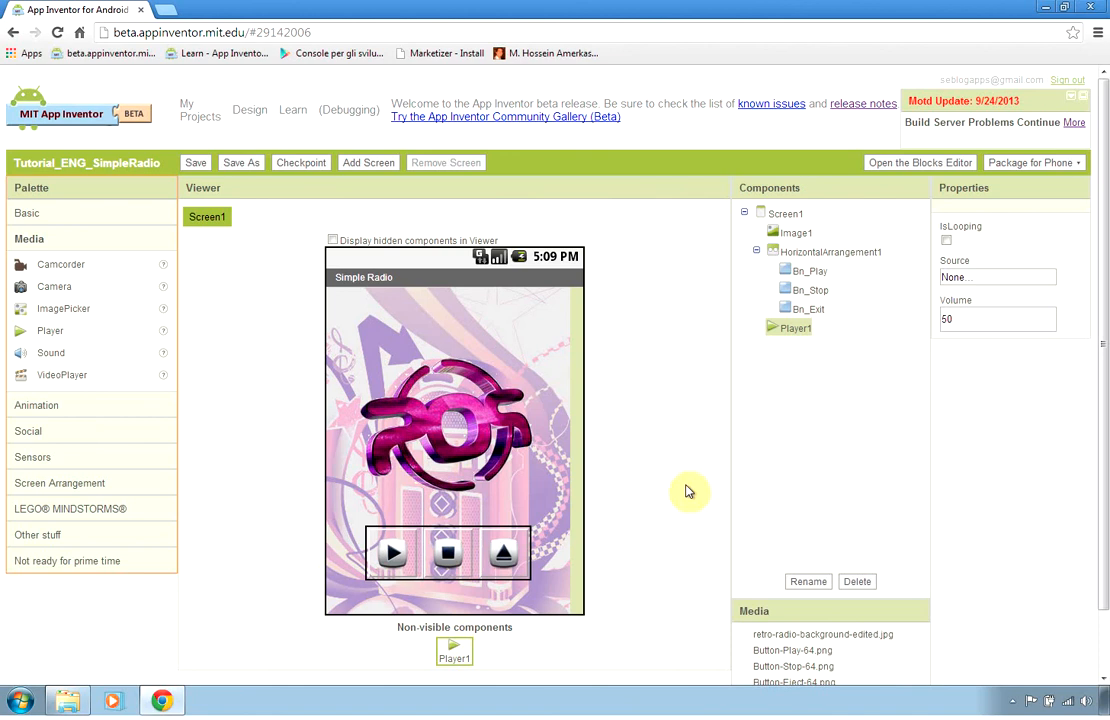
mouse_move(1058, 624)
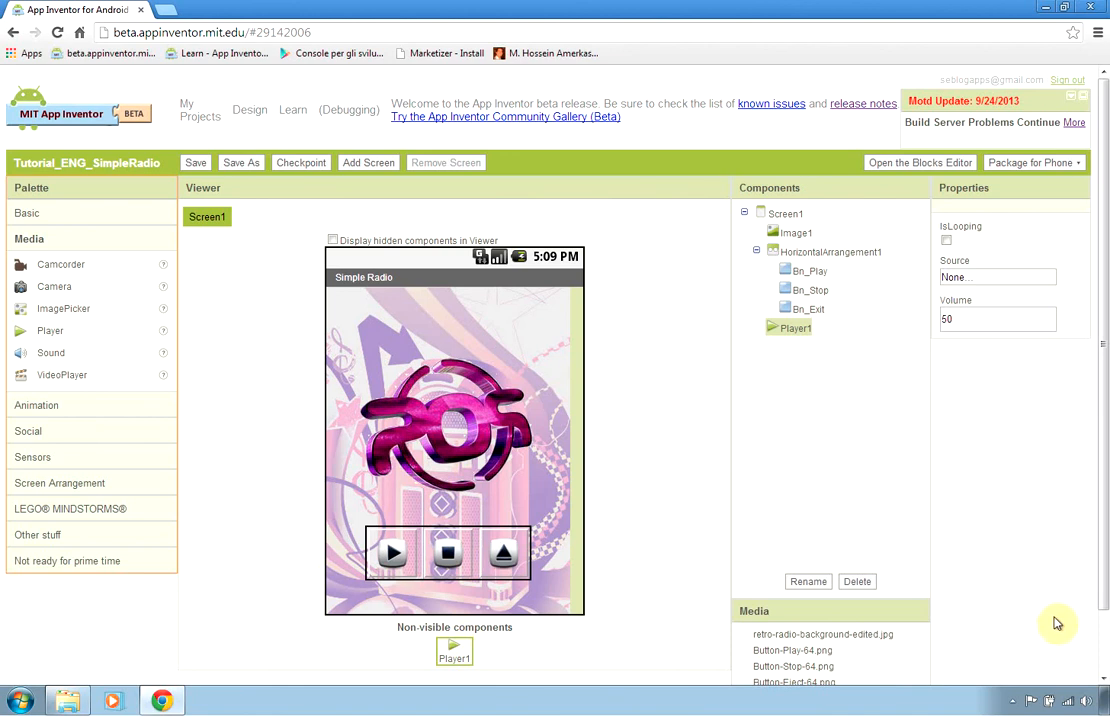
mouse_move(876, 474)
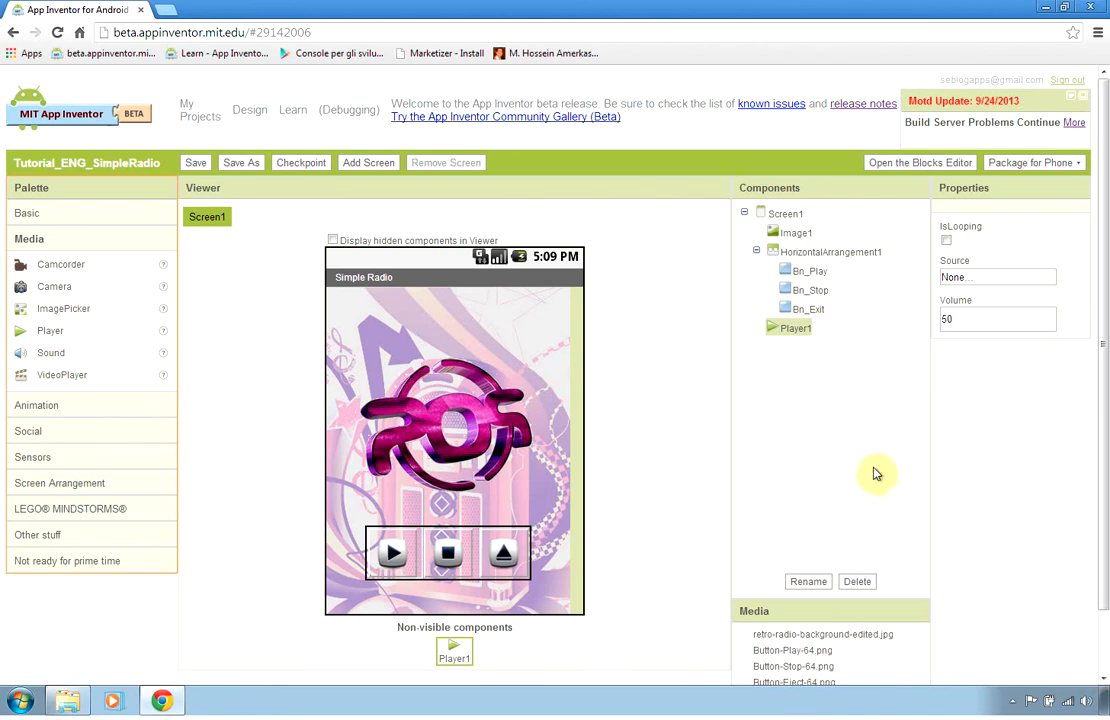
mouse_move(916, 162)
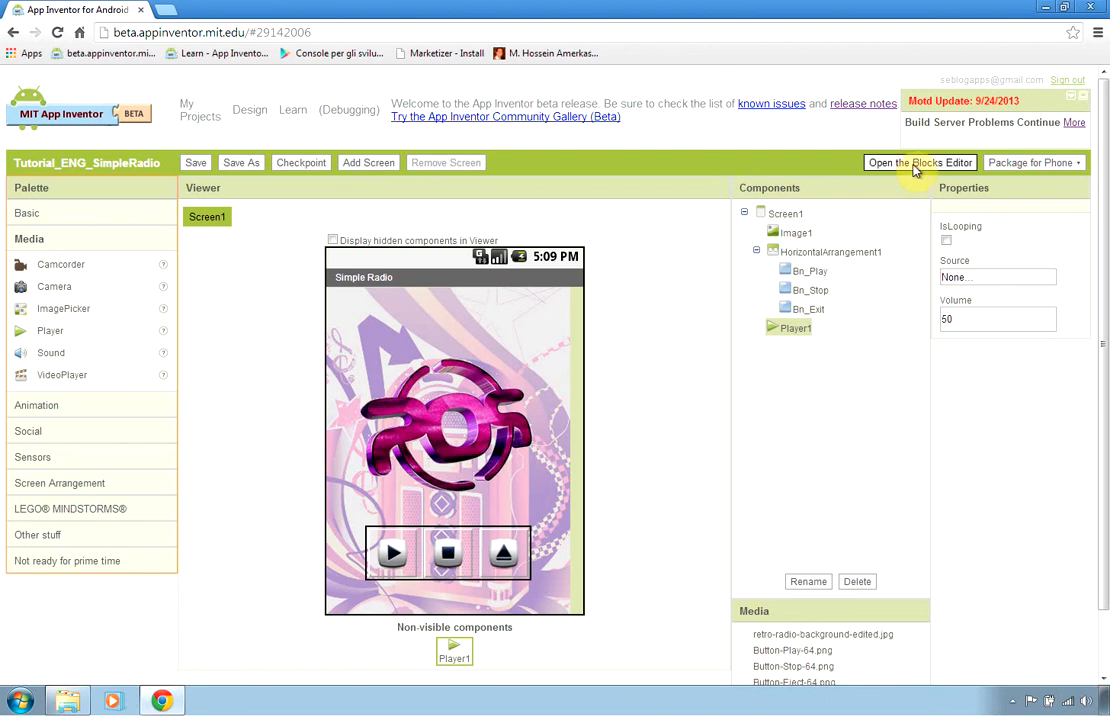
Launch the Blocks Editor for Tutorial_ENG_SimpleRadio via the saved .jnlp launcher, then select Player1.
left_click(920, 162)
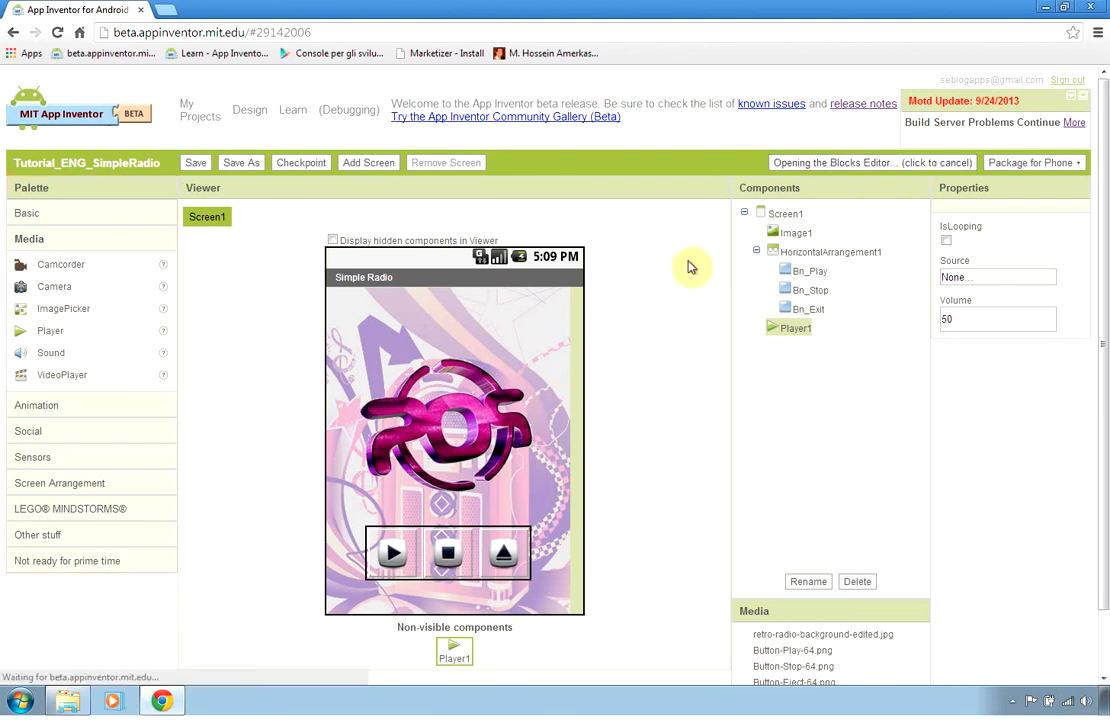
left_click(872, 162)
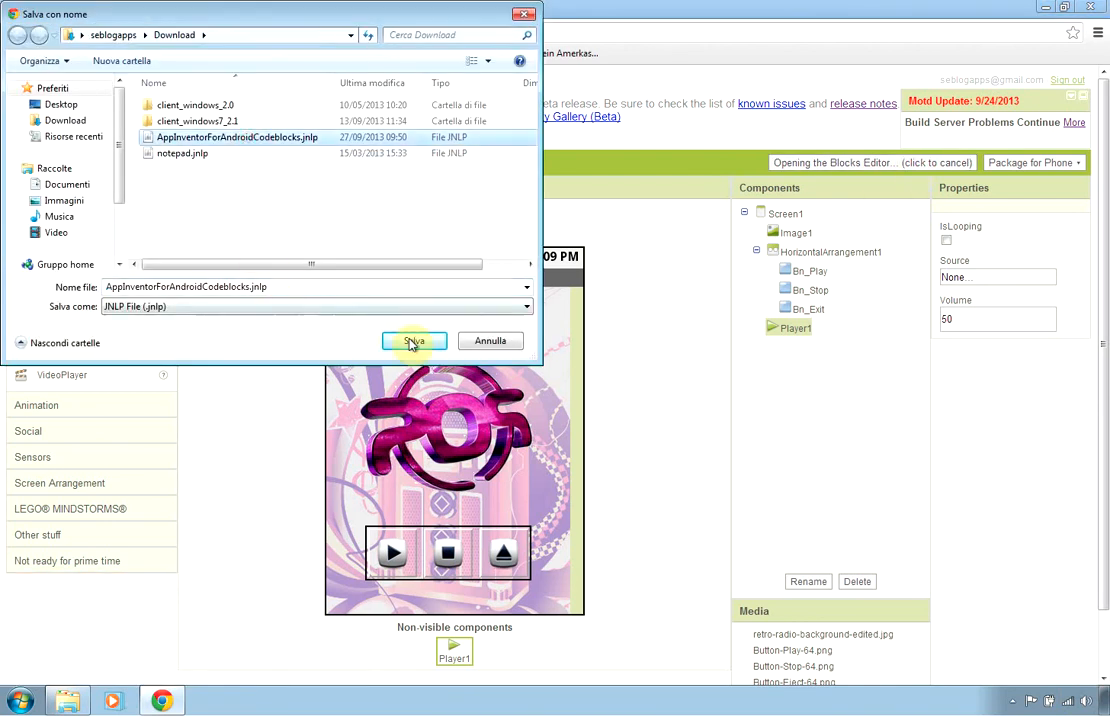
left_click(412, 340)
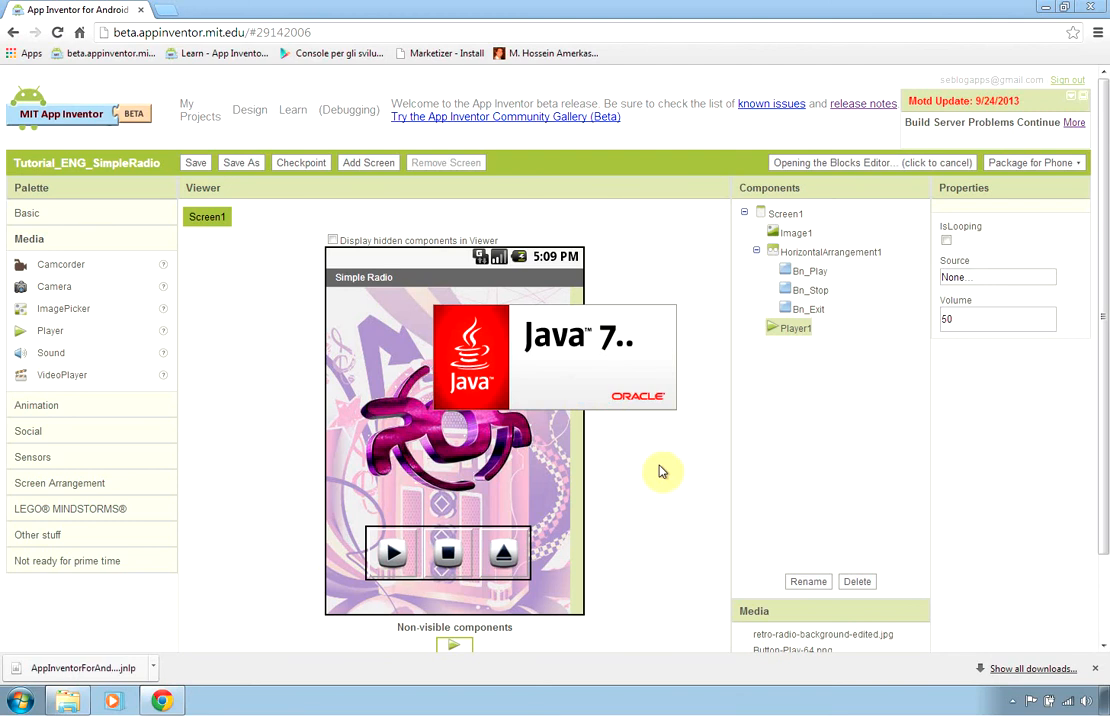
mouse_move(812, 178)
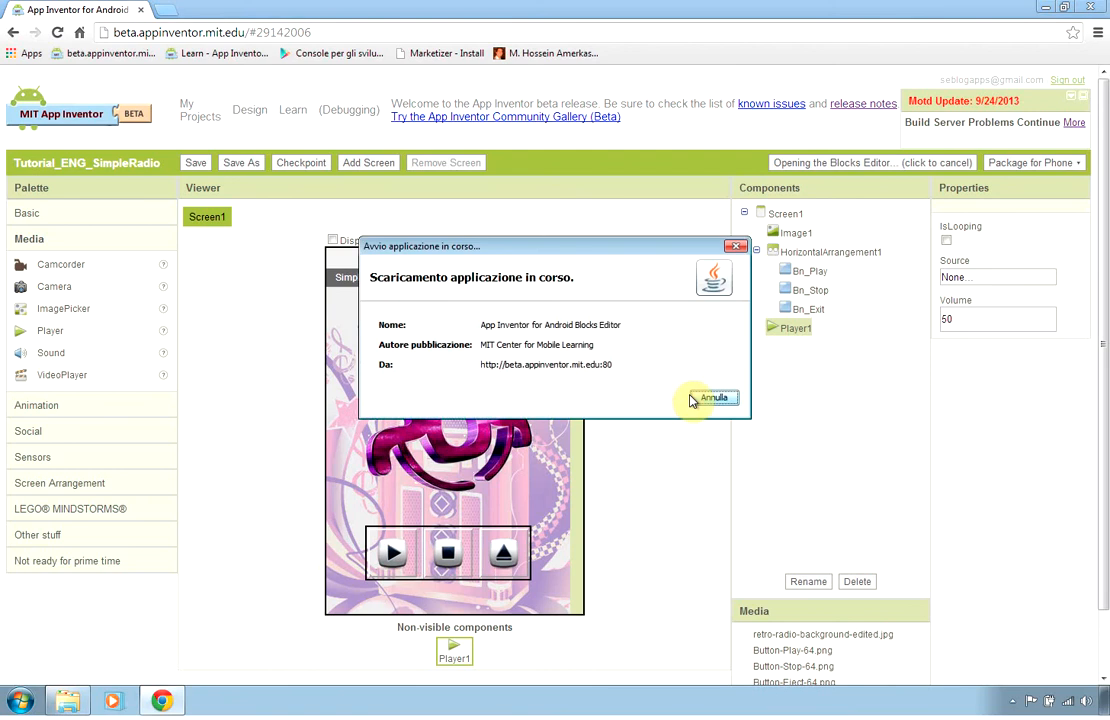
mouse_move(600, 390)
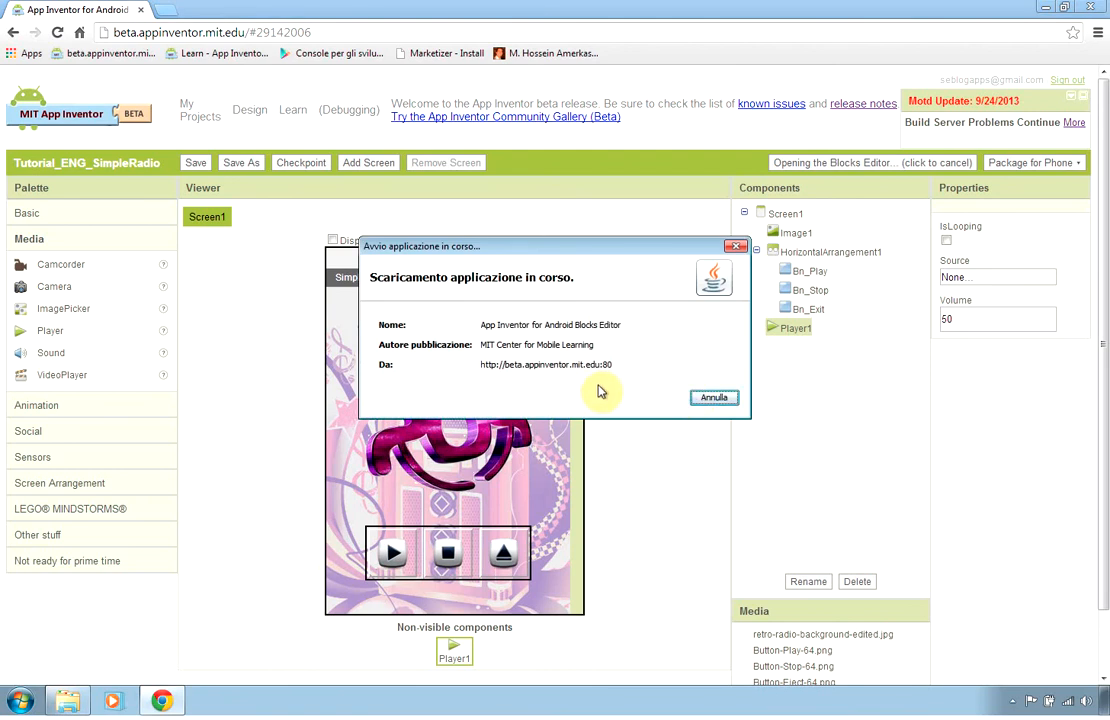
mouse_move(452, 374)
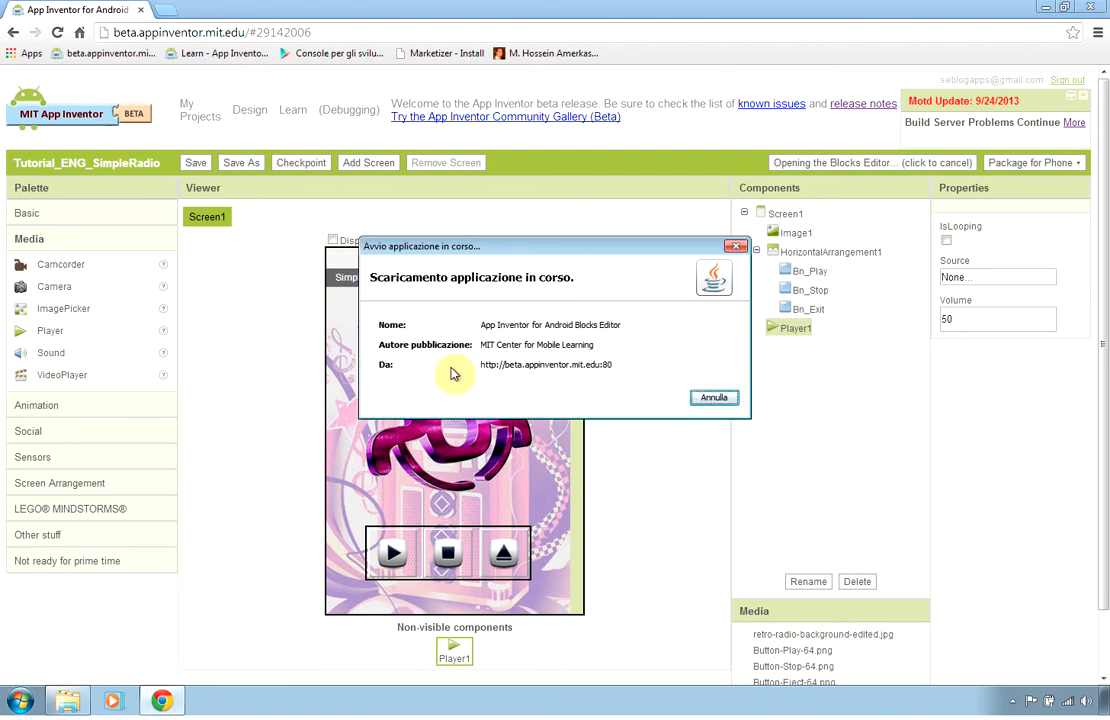
mouse_move(624, 296)
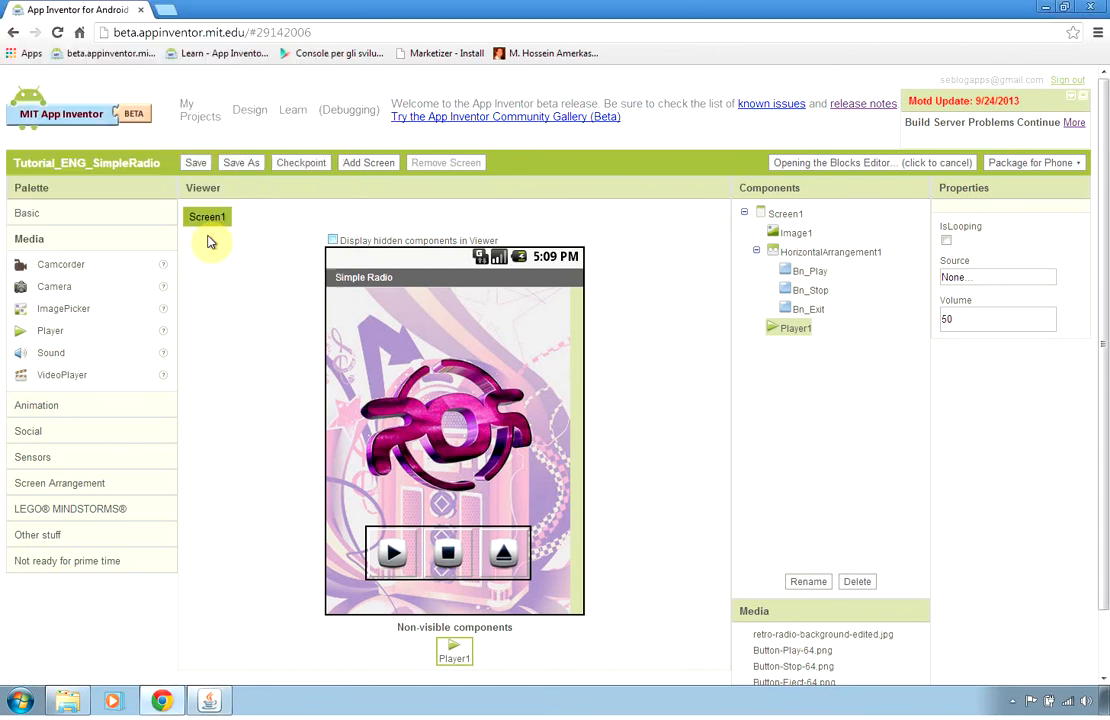
mouse_move(670, 390)
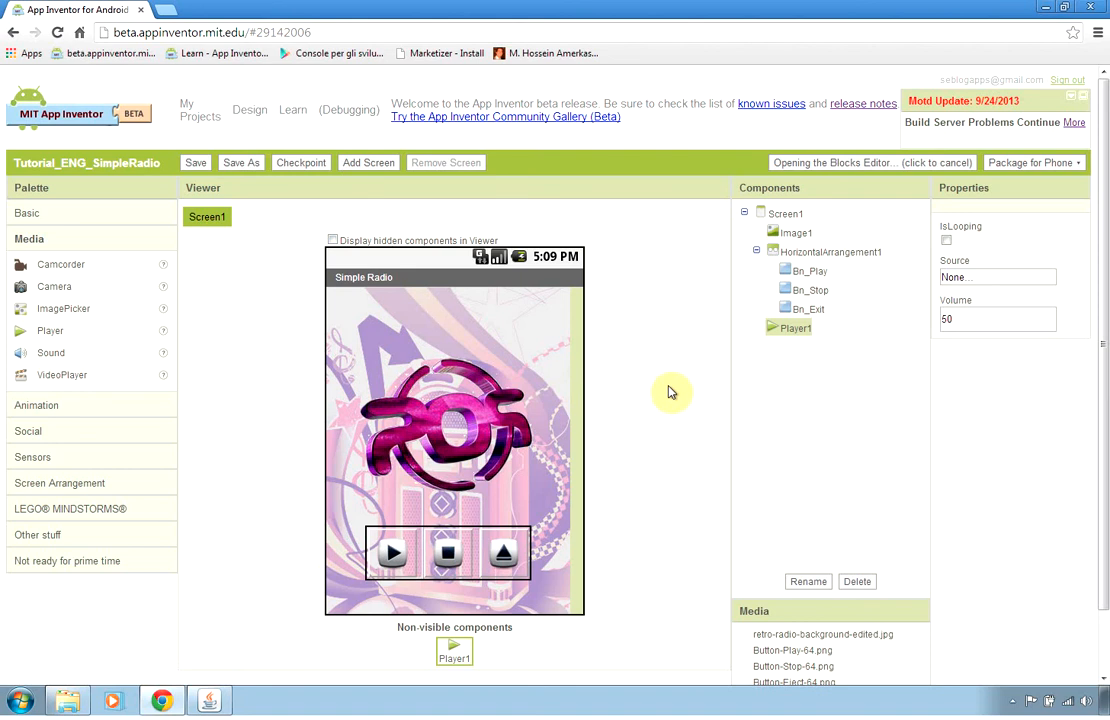
mouse_move(356, 536)
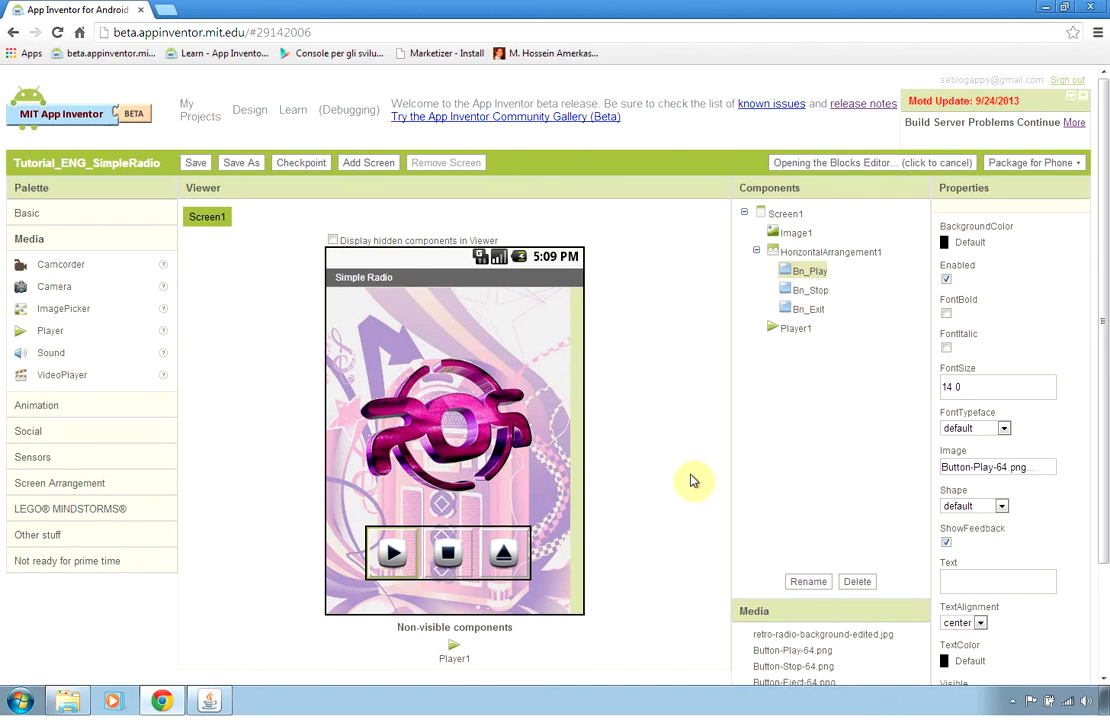
mouse_move(688, 466)
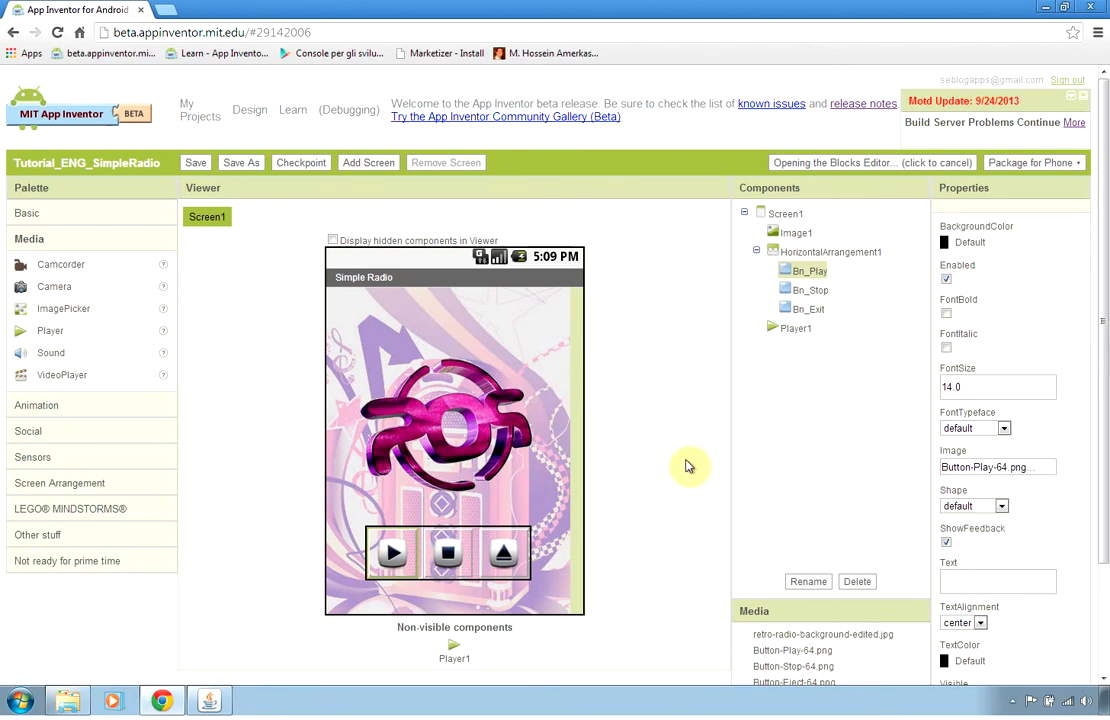
mouse_move(680, 530)
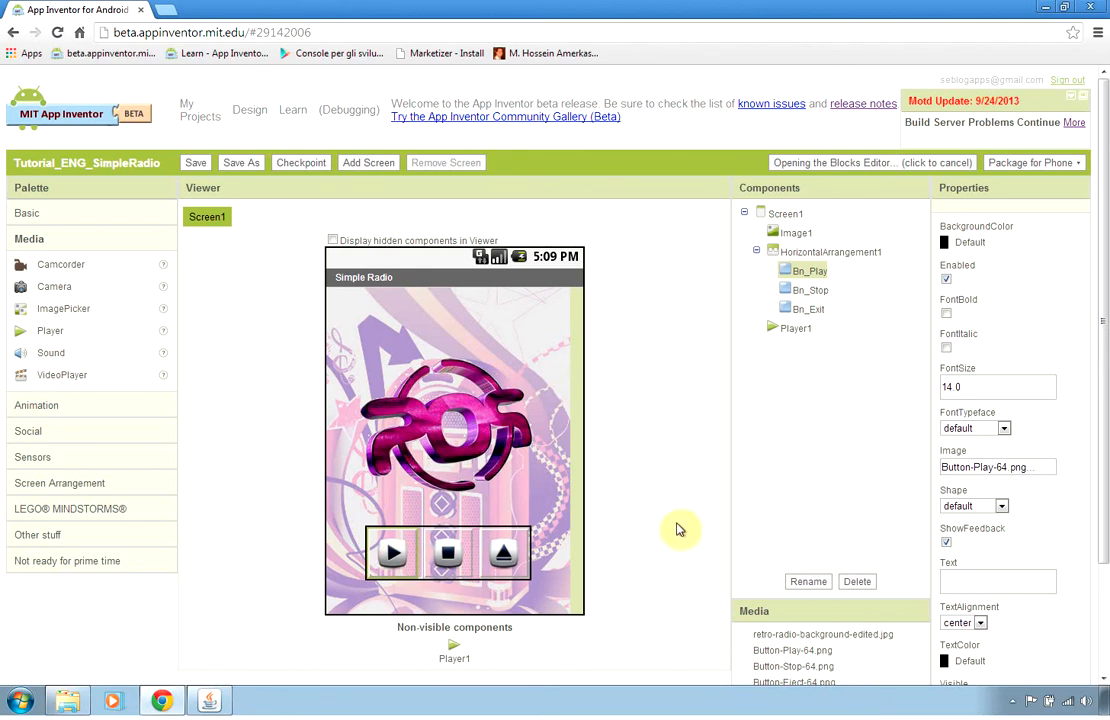
left_click(796, 328)
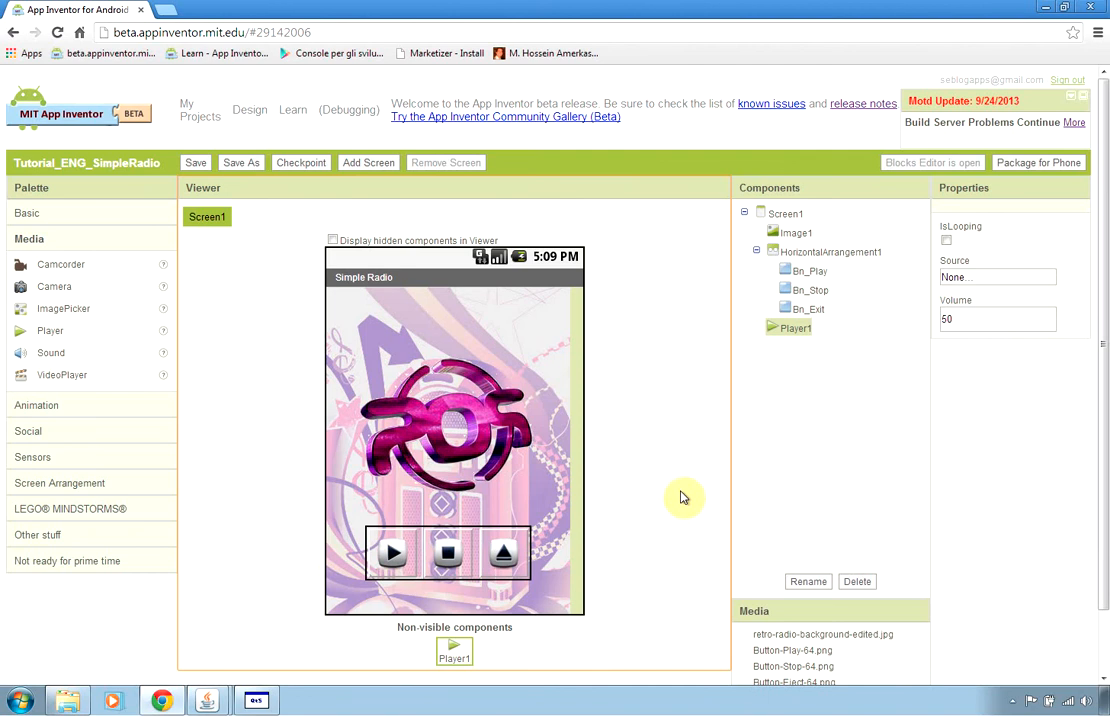
mouse_move(678, 384)
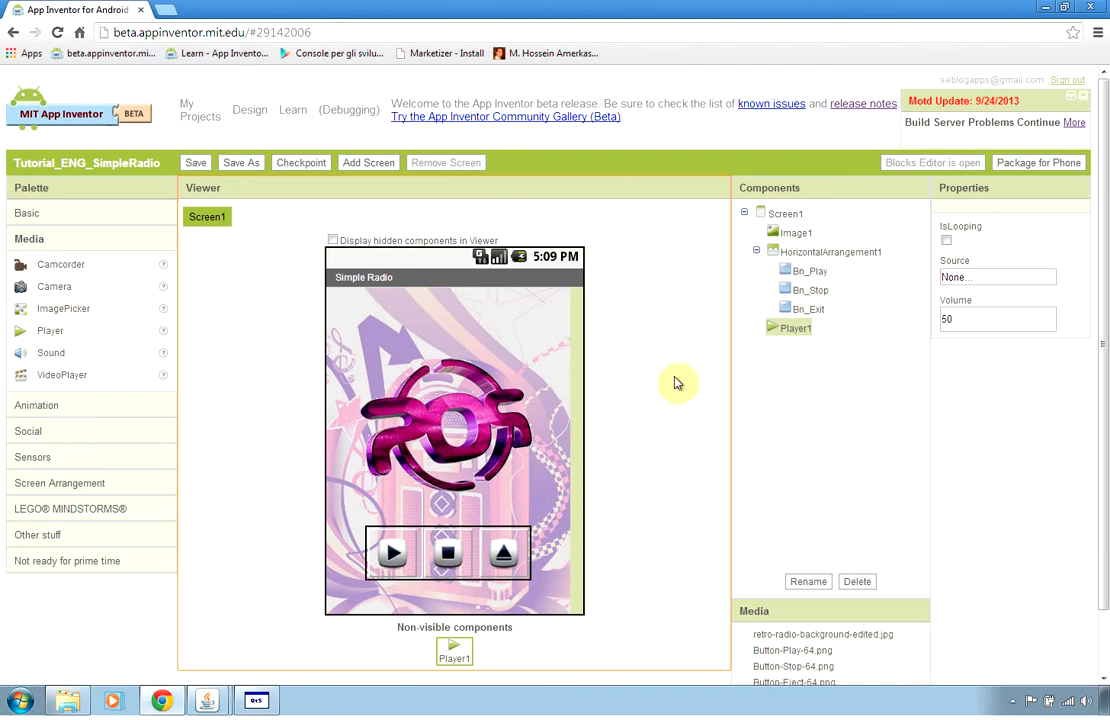
mouse_move(720, 532)
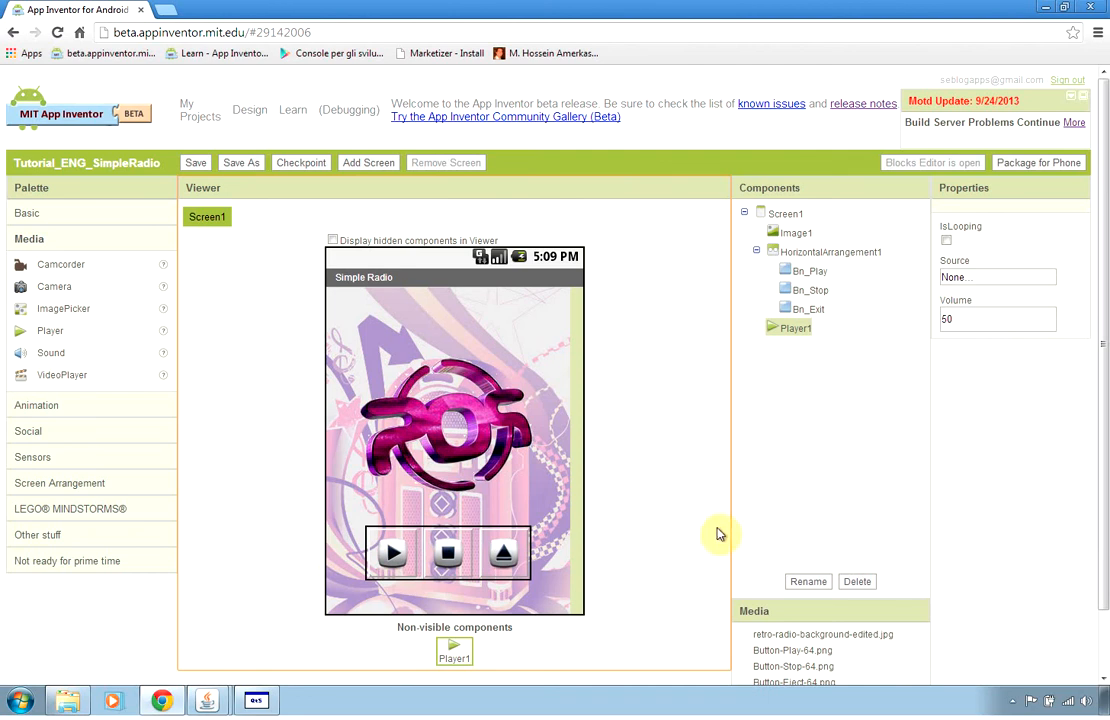